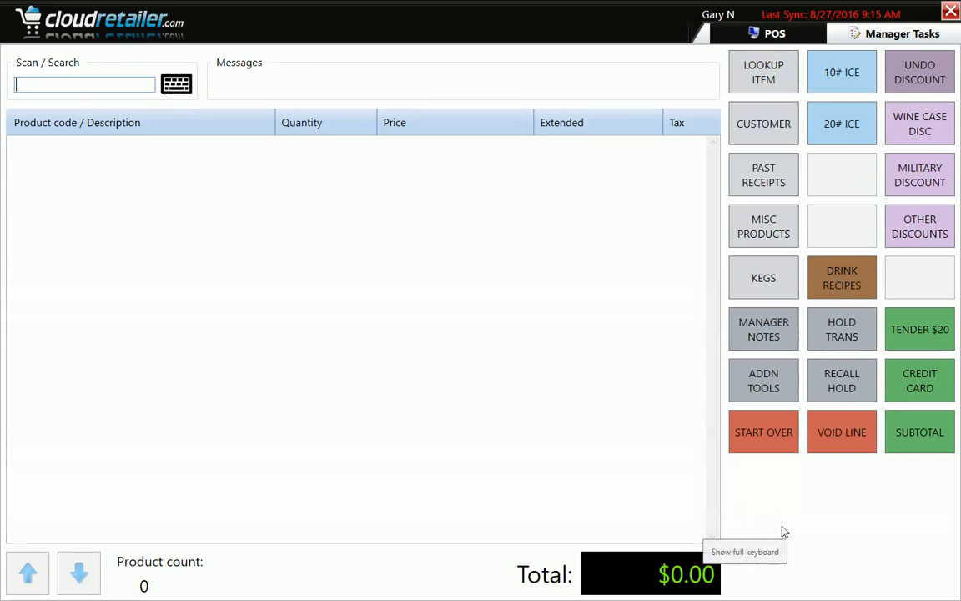
pyautogui.moveTo(871, 557)
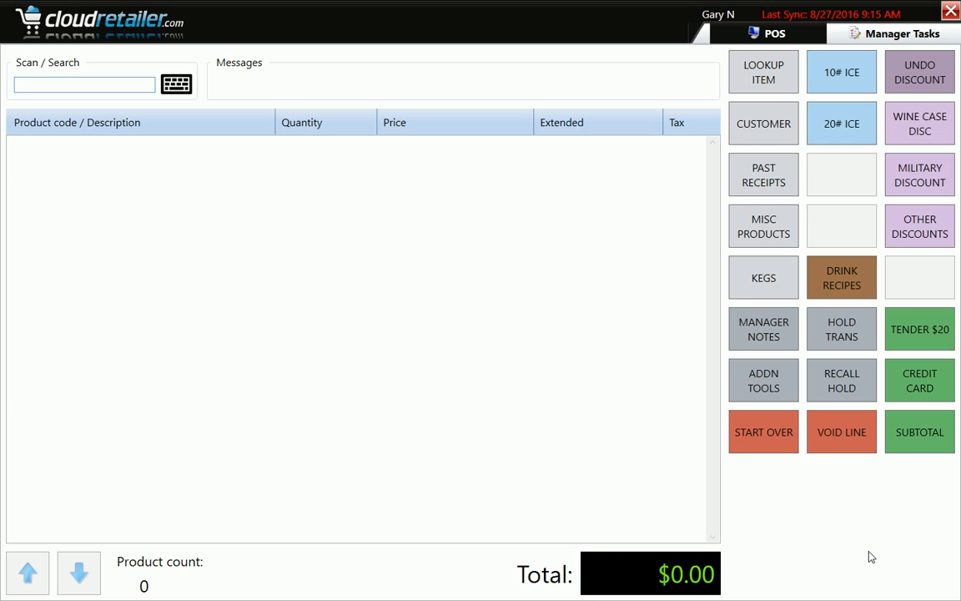
# Step: Search the customer lookup for 'ke' and attach the found customer to the sale
pyautogui.click(83, 83)
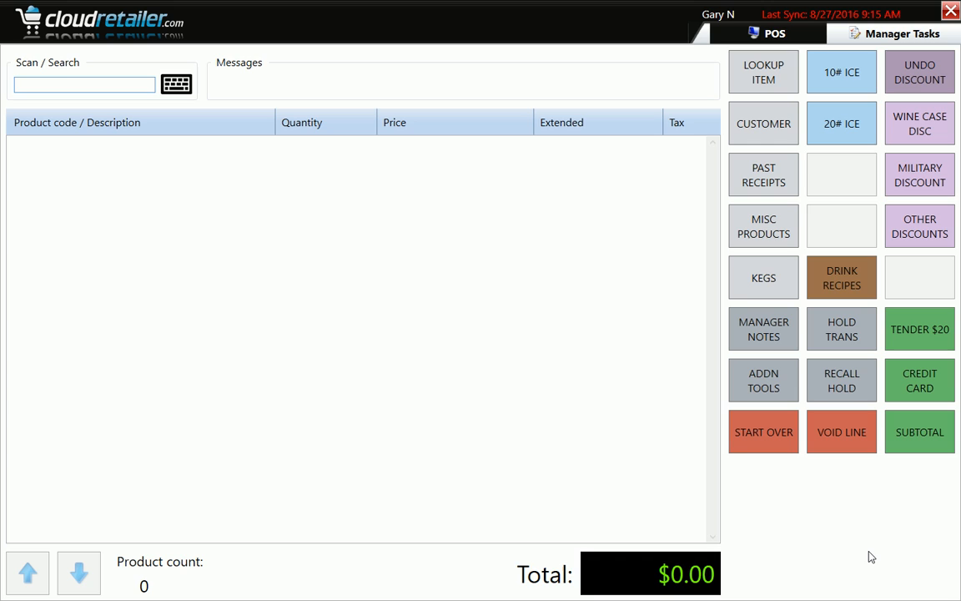
pyautogui.click(83, 84)
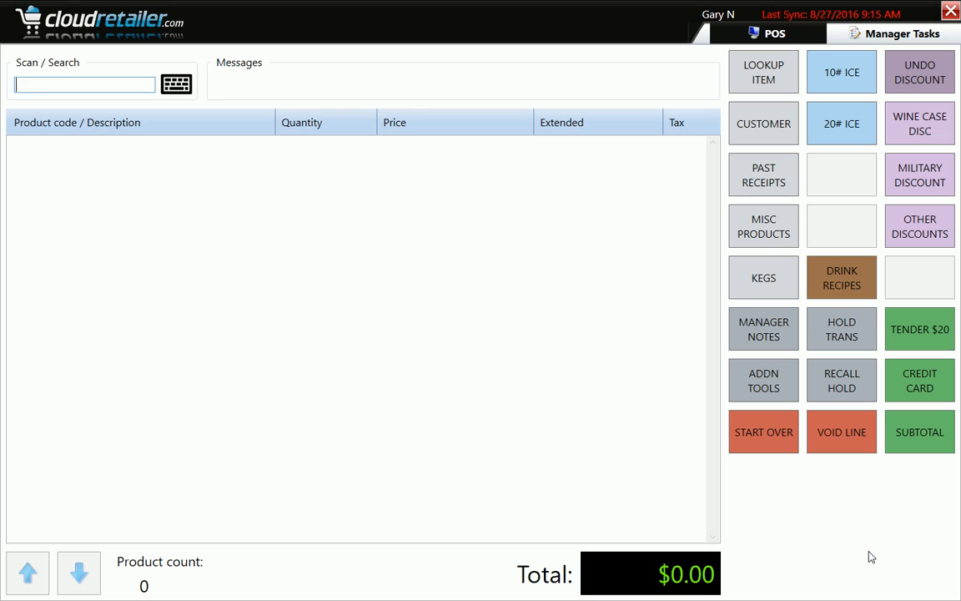
pyautogui.moveTo(654, 437)
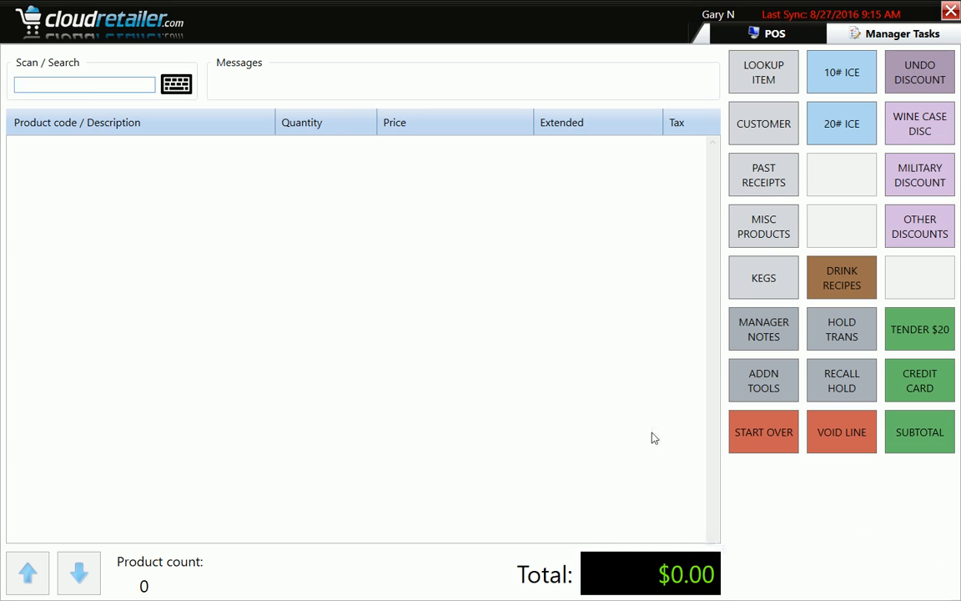
pyautogui.moveTo(364, 371)
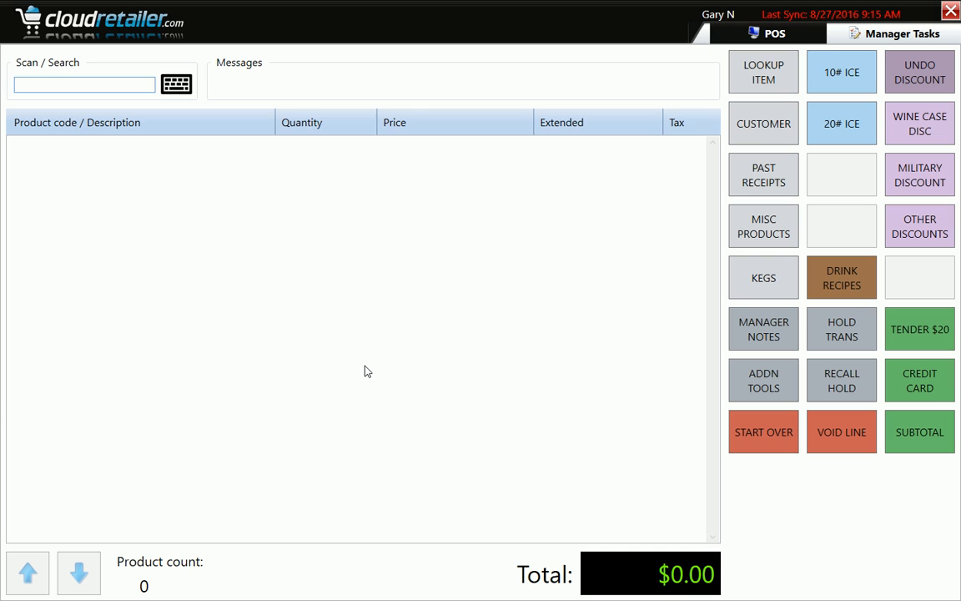
pyautogui.moveTo(859, 346)
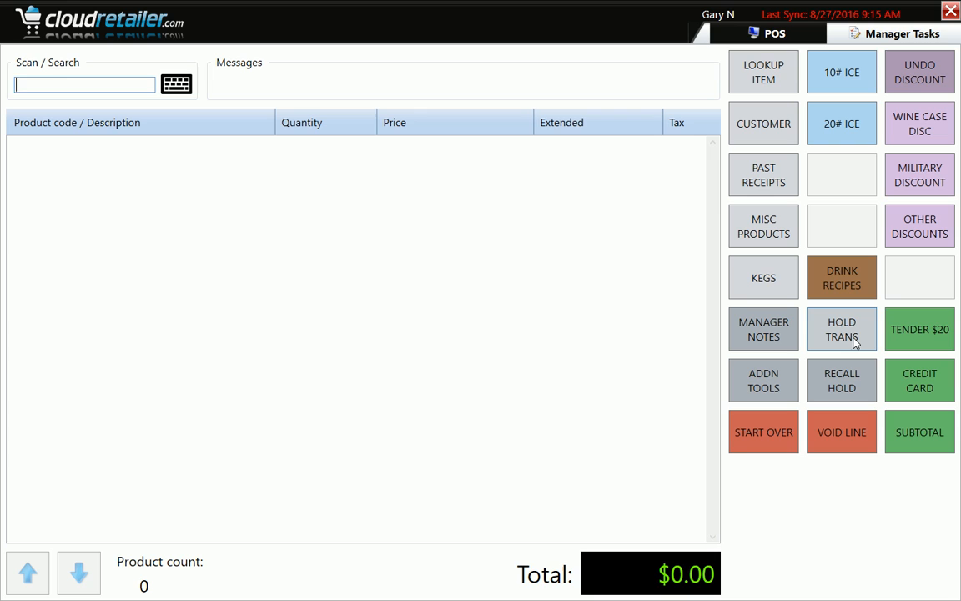
pyautogui.moveTo(764, 277)
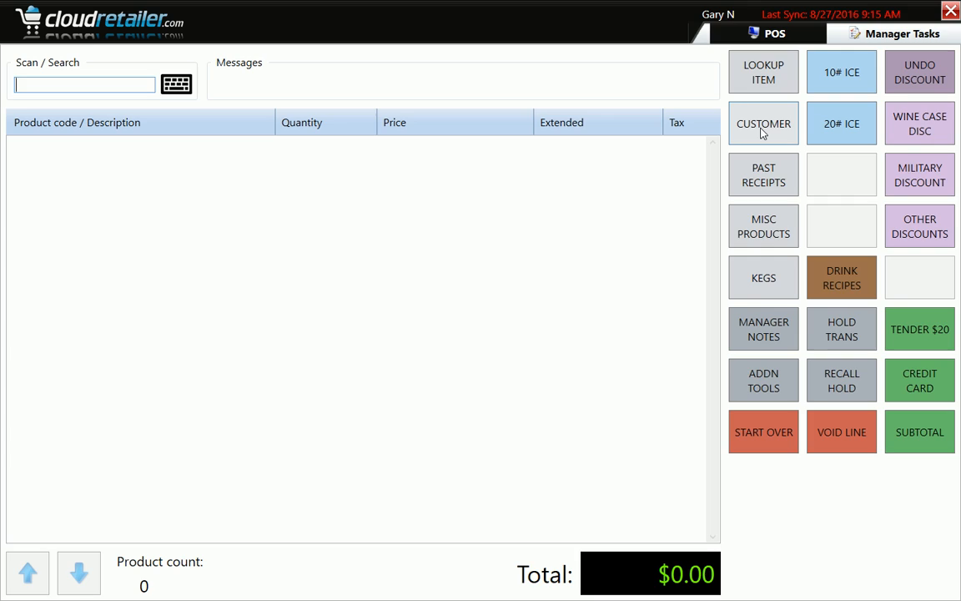
pyautogui.click(763, 123)
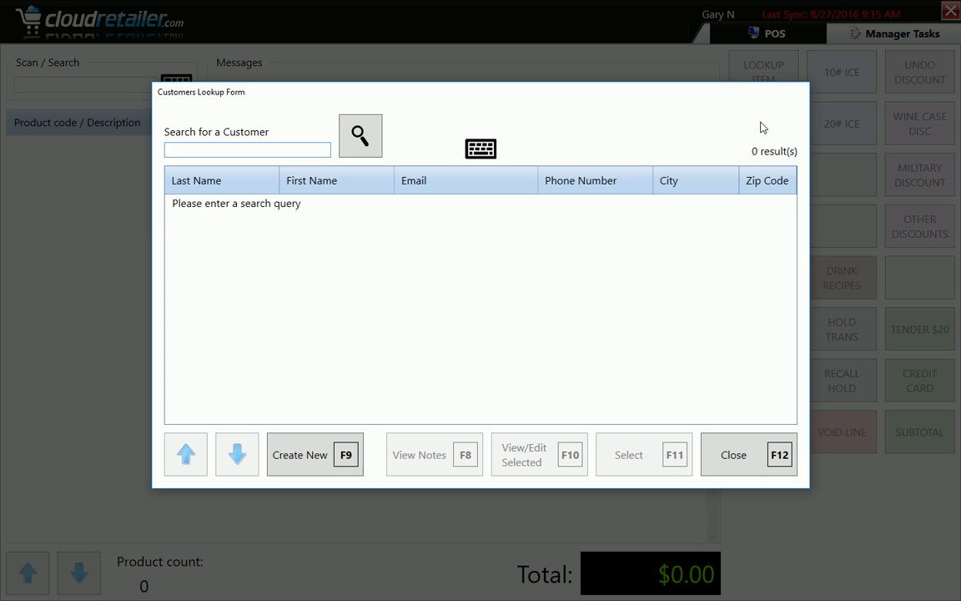
pyautogui.write('kevin')
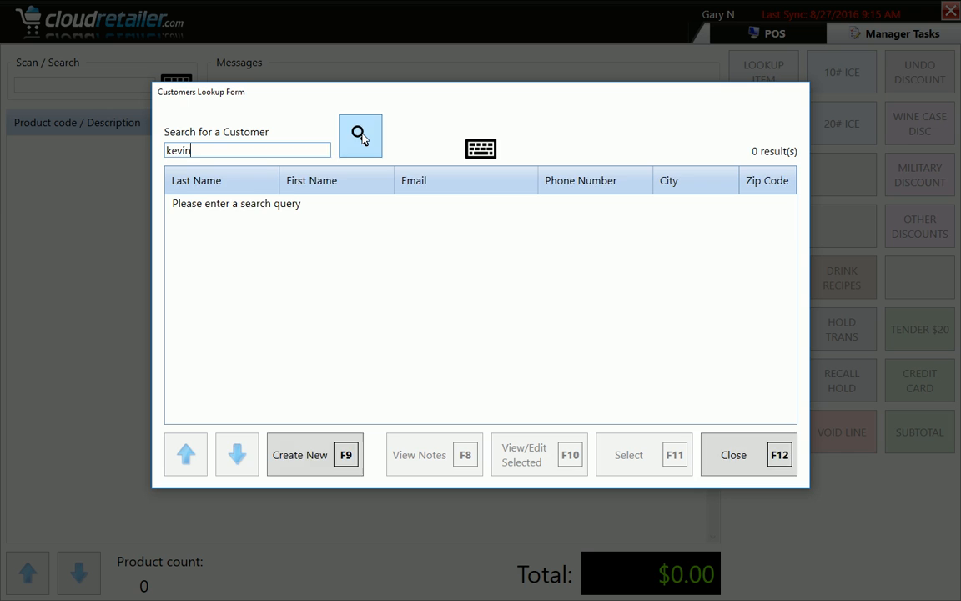
pyautogui.click(361, 135)
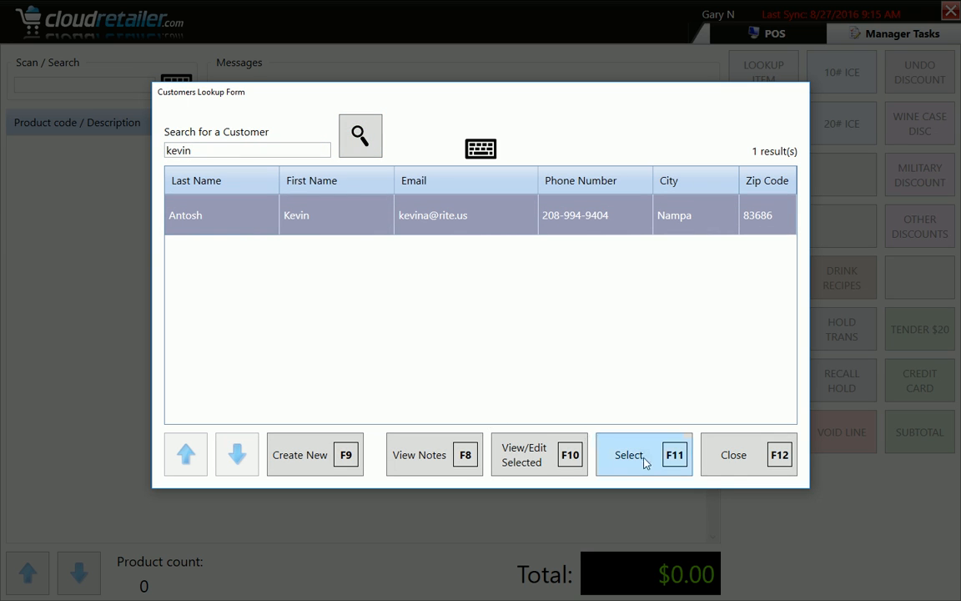
pyautogui.click(644, 454)
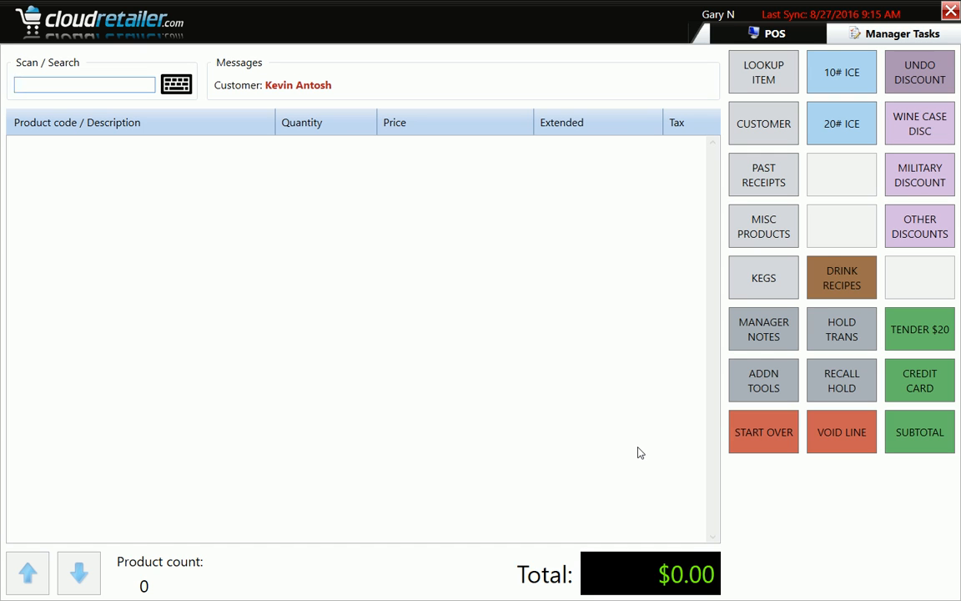
# Step: Add the Bud Light 24 Pack Can and a 10 lb bag of ice to the sale
pyautogui.click(84, 84)
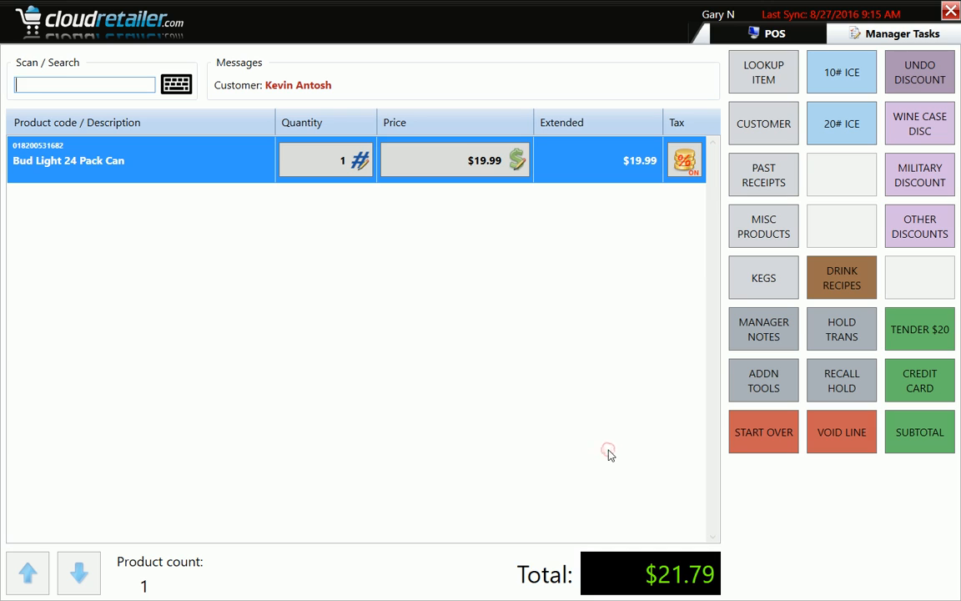
pyautogui.moveTo(426, 380)
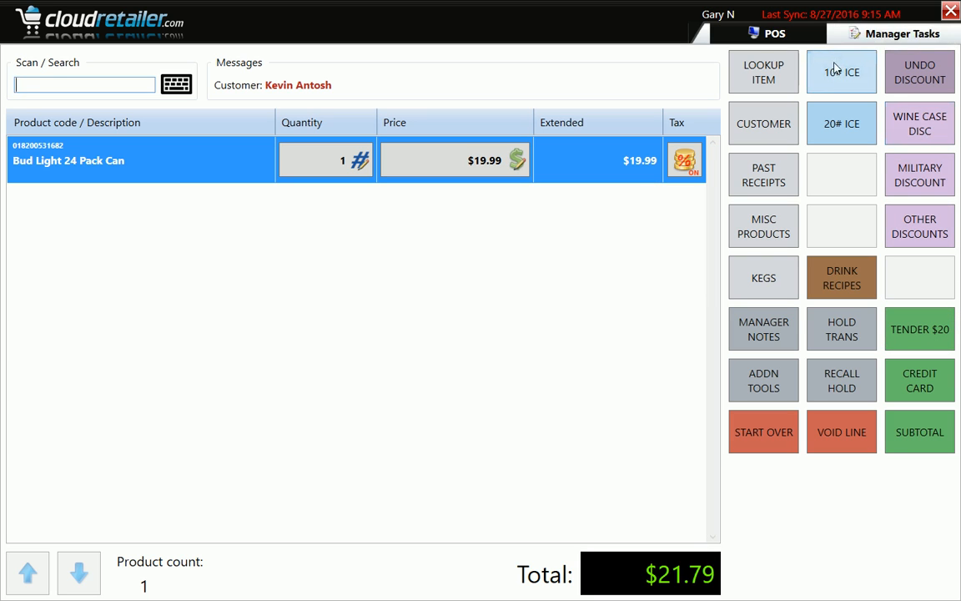
pyautogui.click(841, 72)
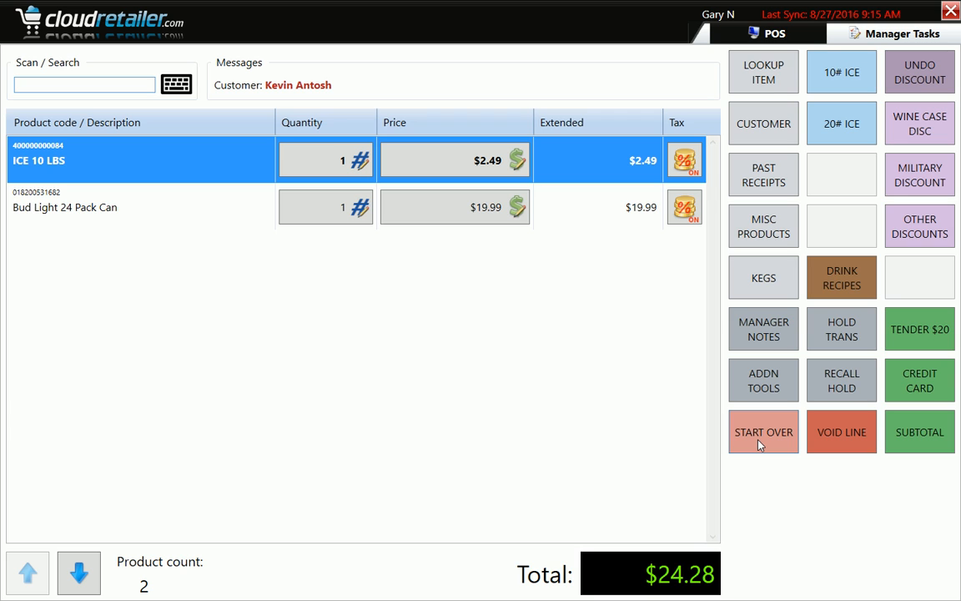
pyautogui.moveTo(715, 467)
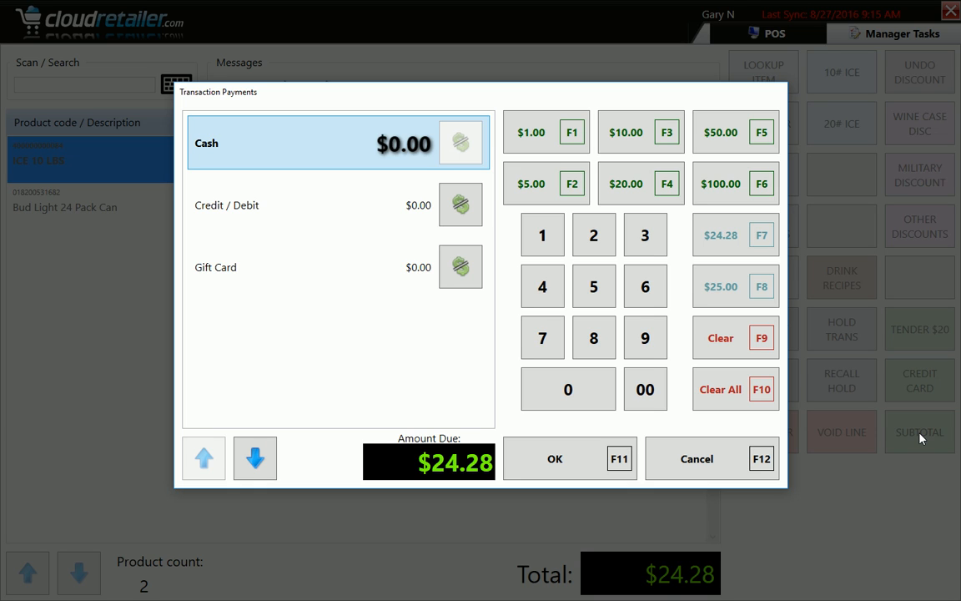
# Step: Pay the $24.28 due in cash, close the Transaction Complete notice without a receipt, and switch to the web manager
pyautogui.click(696, 457)
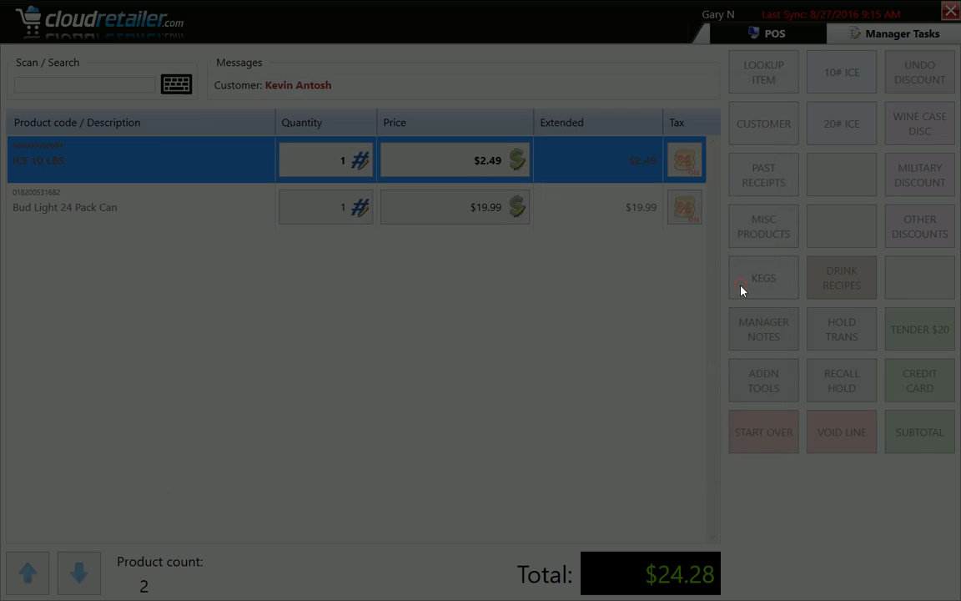
pyautogui.click(920, 329)
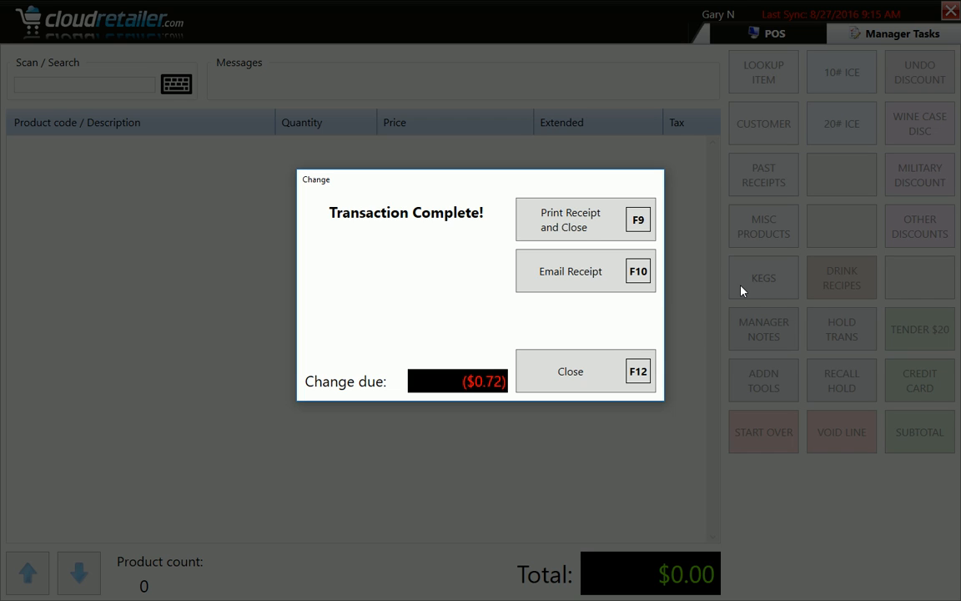
pyautogui.click(571, 371)
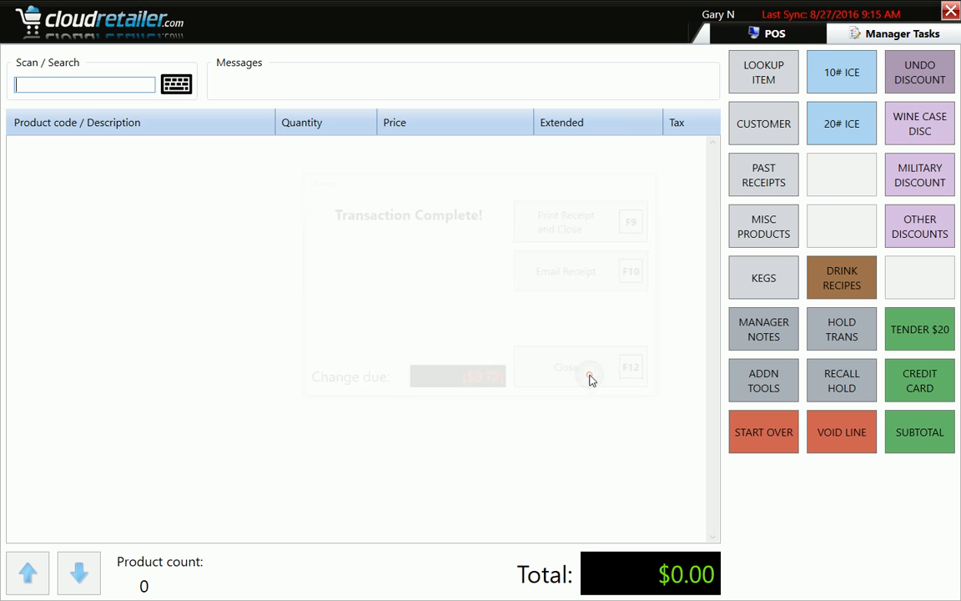
pyautogui.click(581, 368)
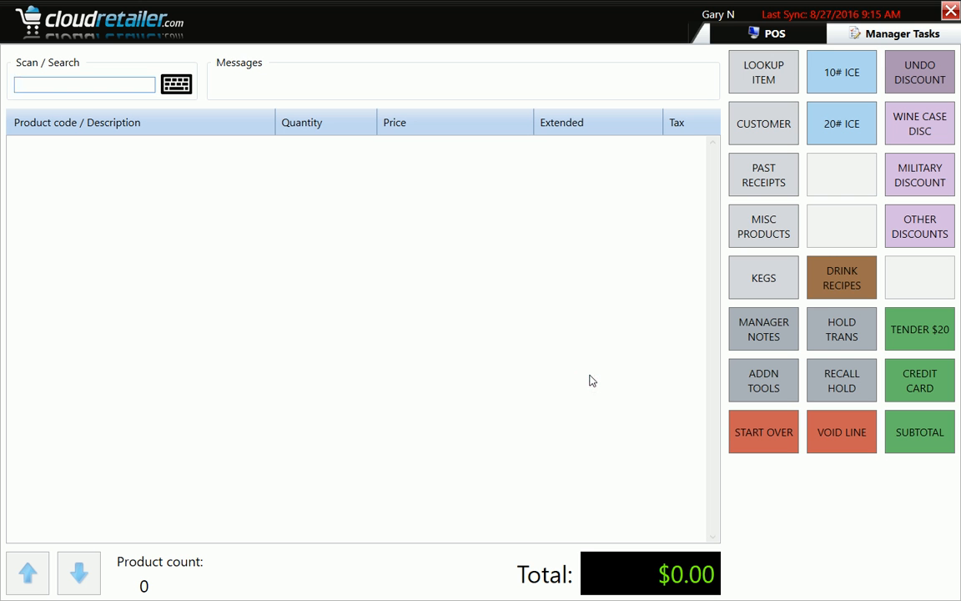
pyautogui.press('alt+tab')
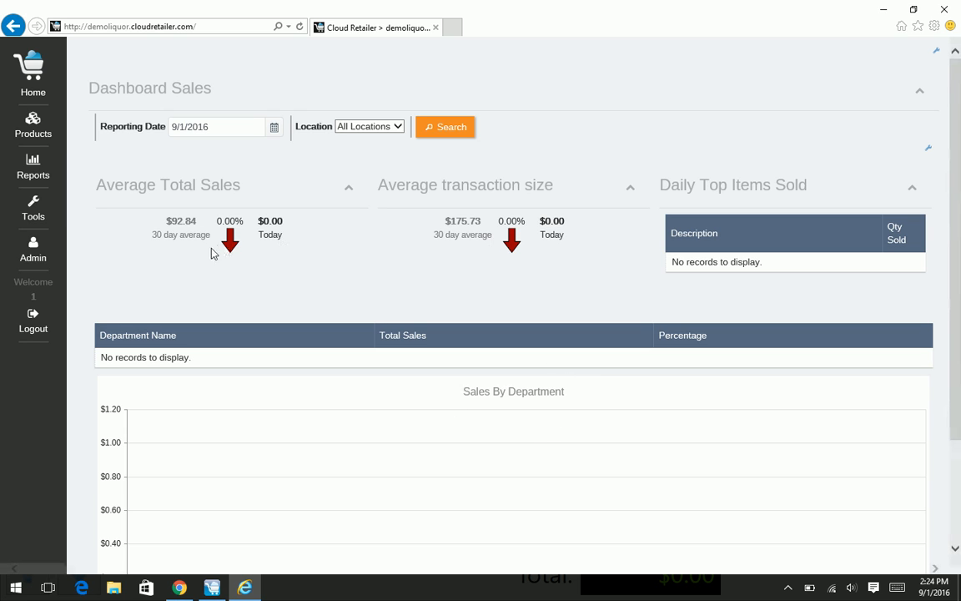
pyautogui.moveTo(537, 290)
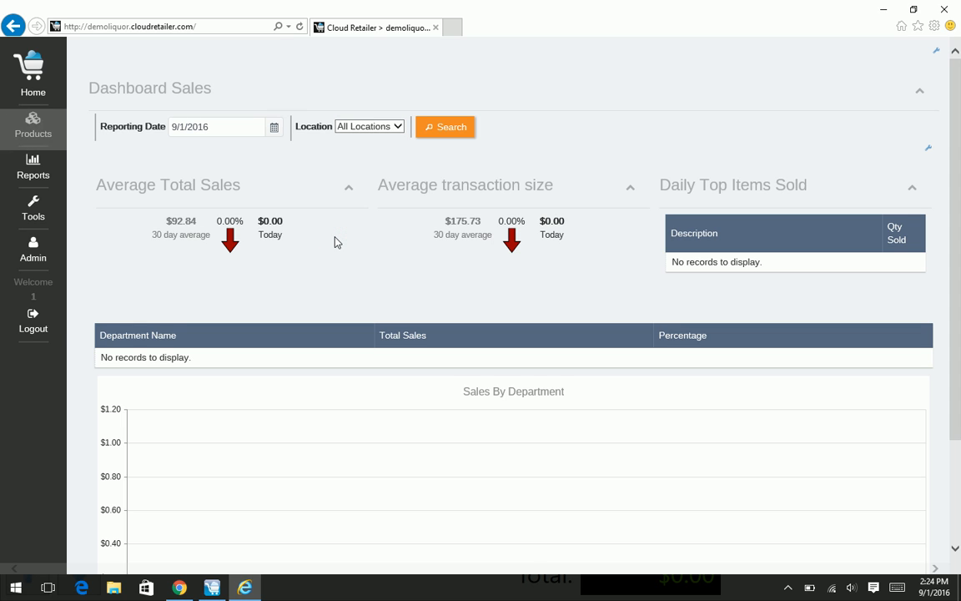
# Step: Bring up the Products flyout menu from the sales dashboard sidebar
pyautogui.click(33, 125)
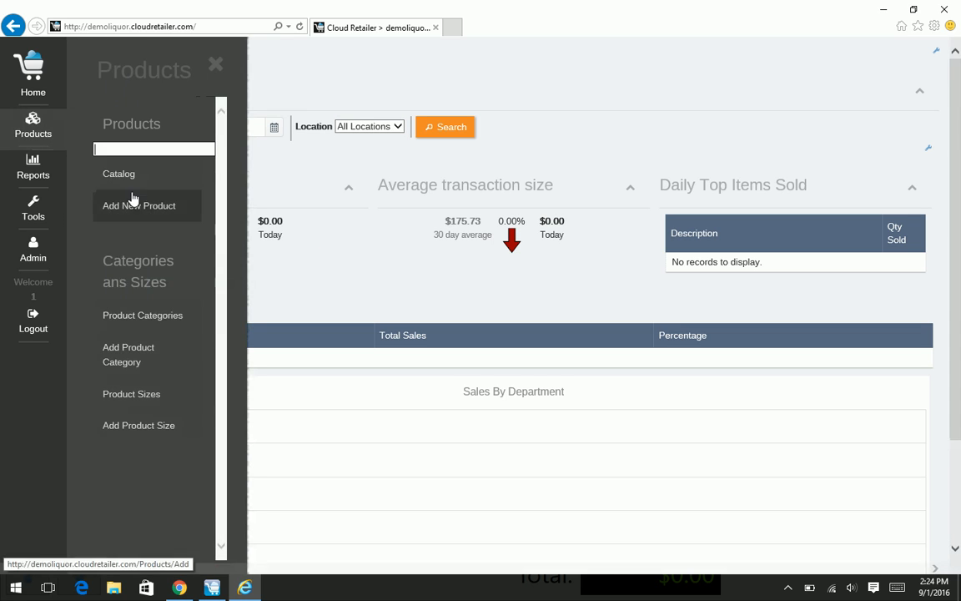
pyautogui.moveTo(118, 173)
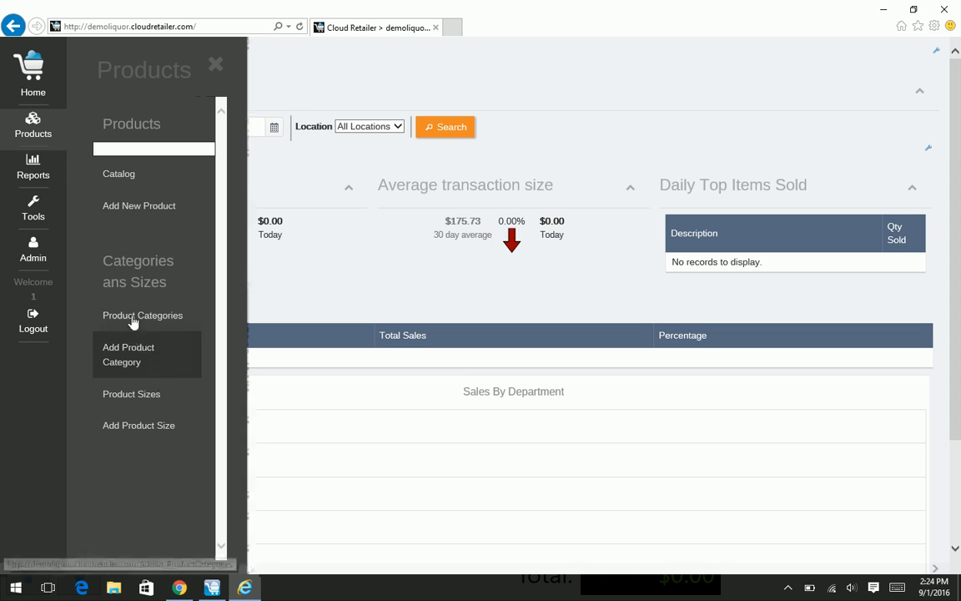
# Step: Bring up the Reports catalog panel from the sidebar
pyautogui.click(33, 167)
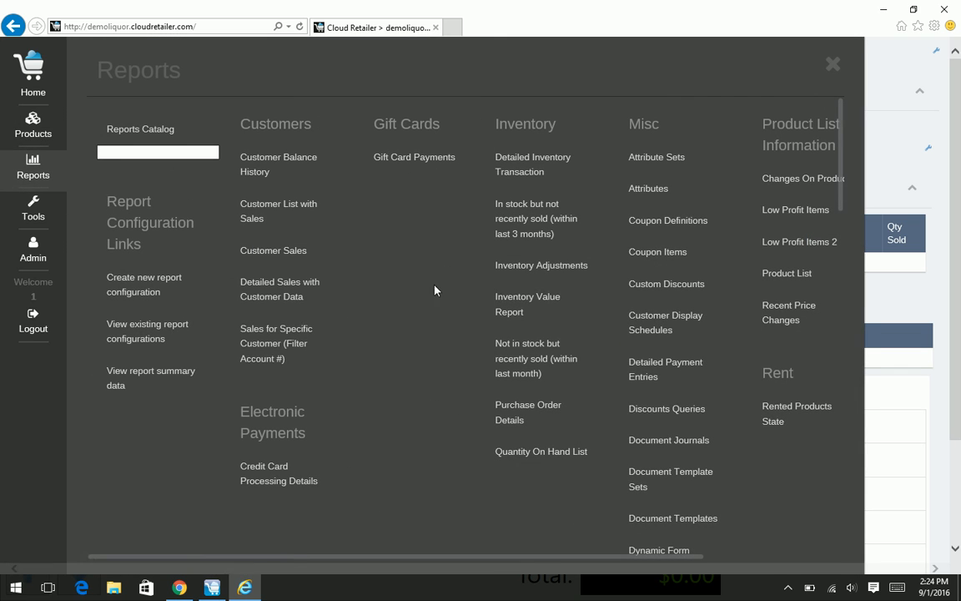
pyautogui.moveTo(511, 304)
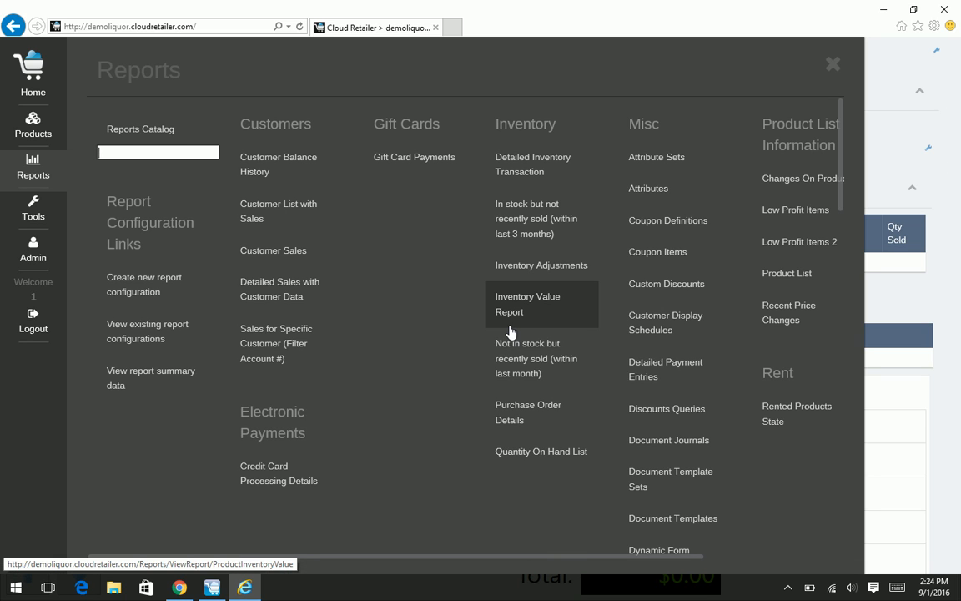
pyautogui.moveTo(795, 211)
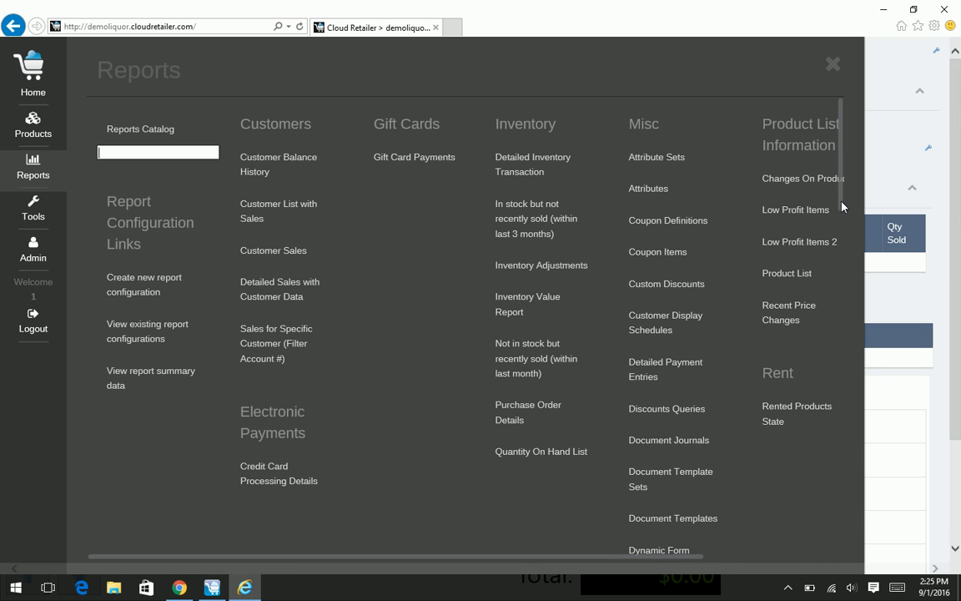
pyautogui.scroll(-3)
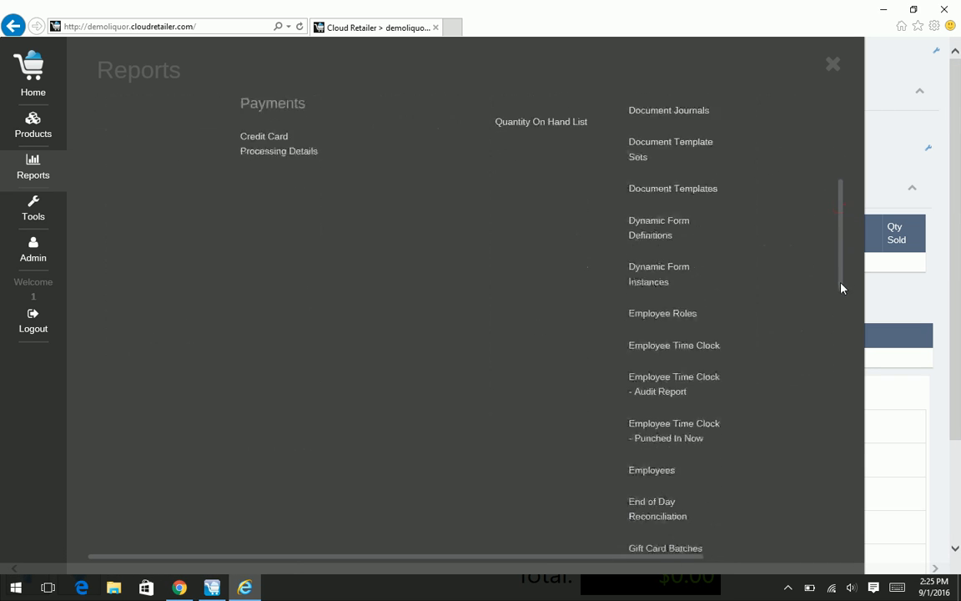
pyautogui.scroll(-3)
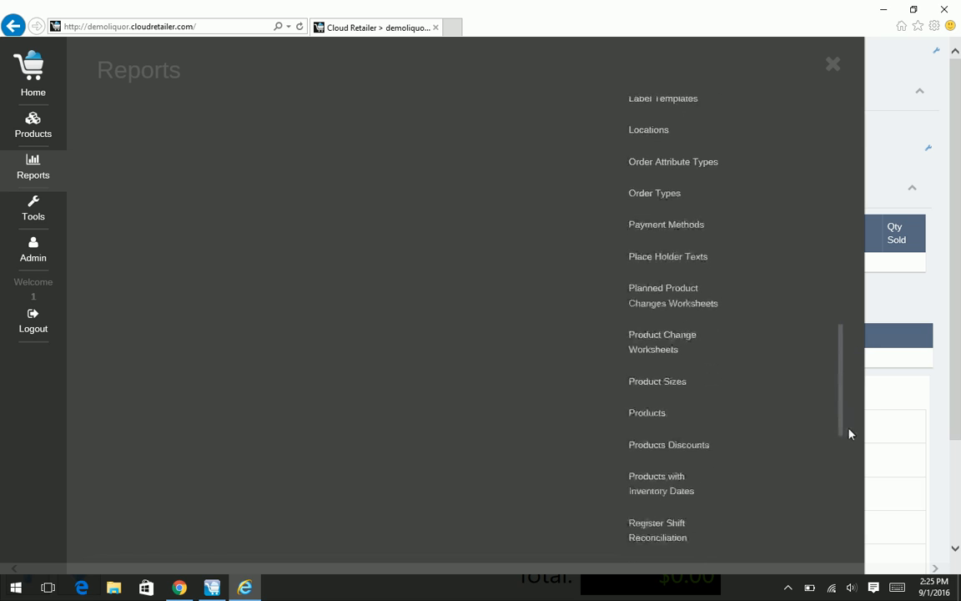
pyautogui.scroll(-3)
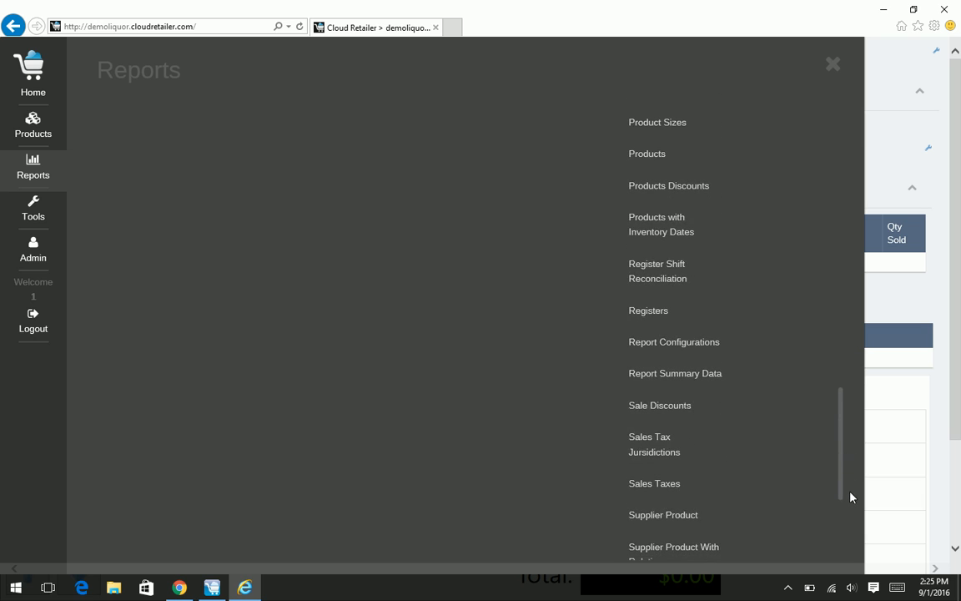
pyautogui.scroll(-3)
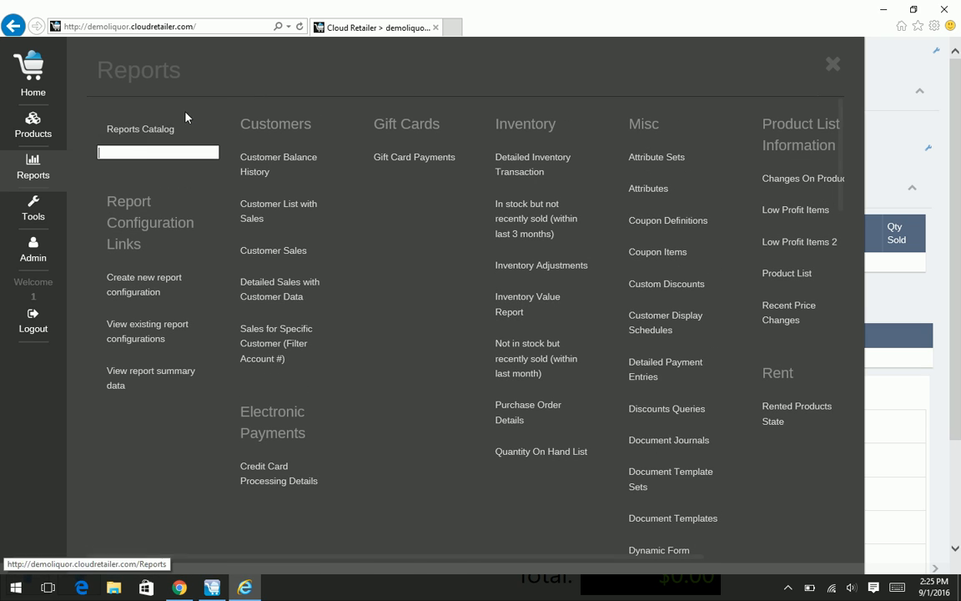
pyautogui.moveTo(280, 289)
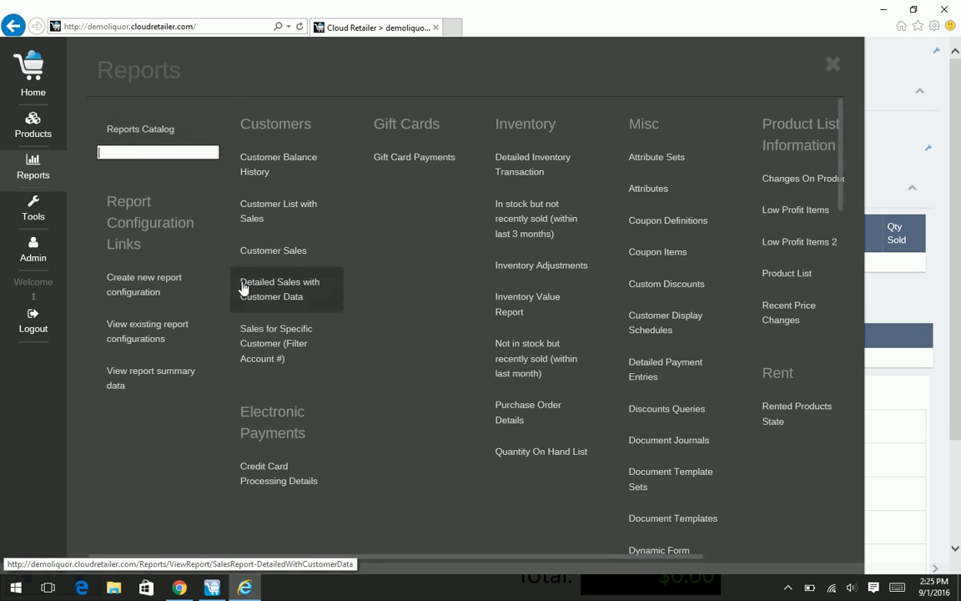
pyautogui.click(33, 207)
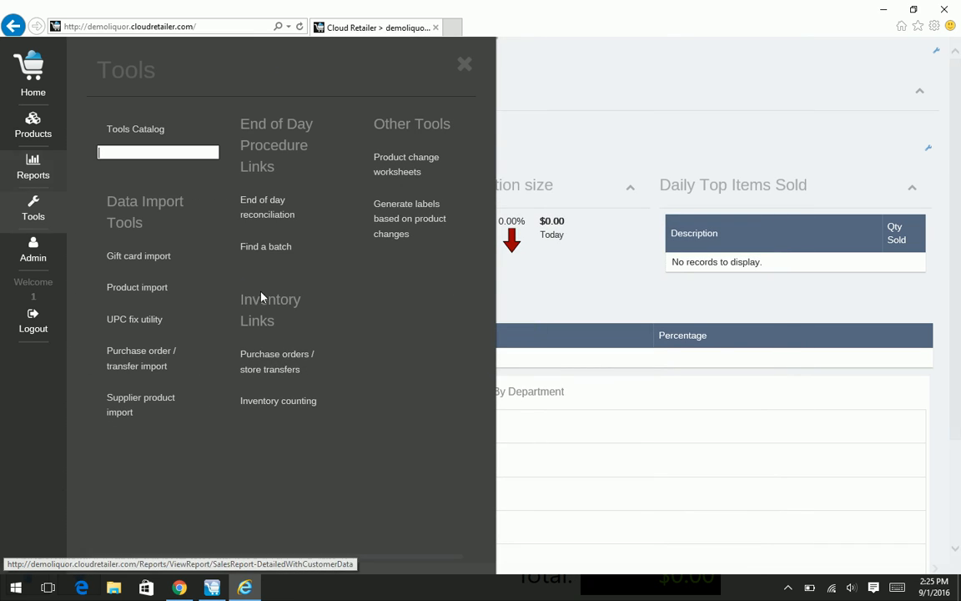
pyautogui.moveTo(413, 289)
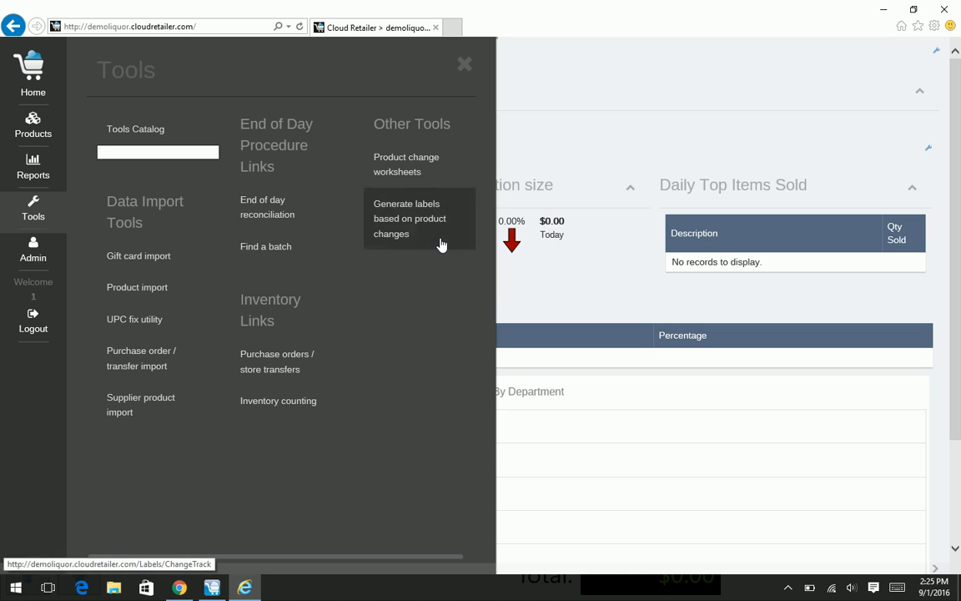
pyautogui.moveTo(361, 353)
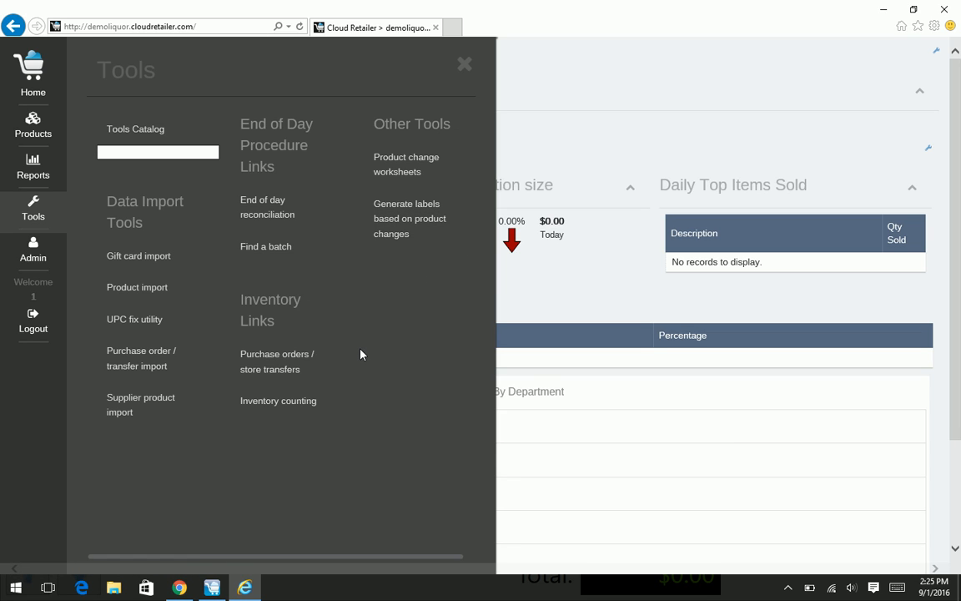
# Step: Switch to the Tools catalog panel with worksheets and label generation
pyautogui.click(157, 152)
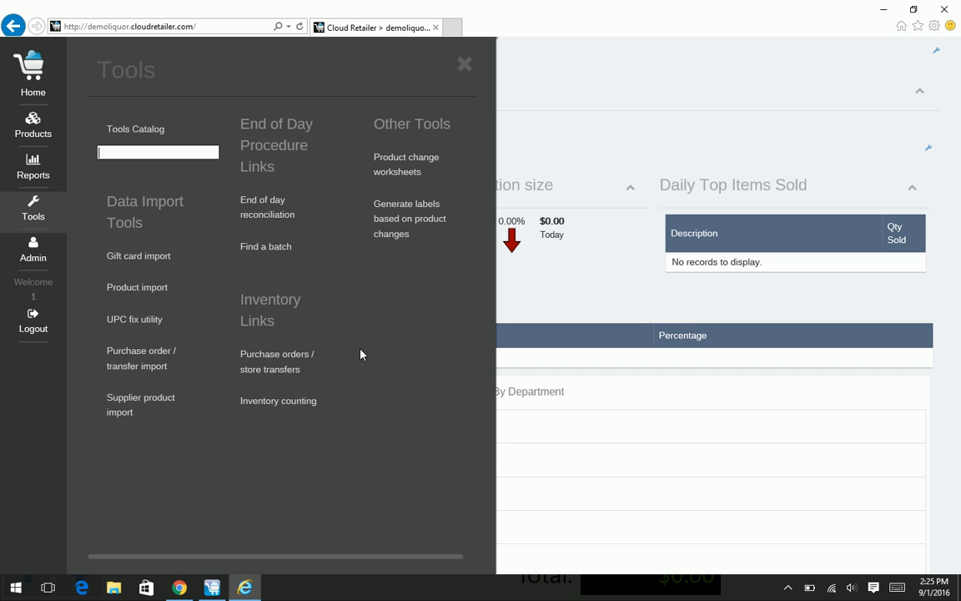
# Step: Browse the Admin catalog links, then return to the Products menu
pyautogui.click(33, 250)
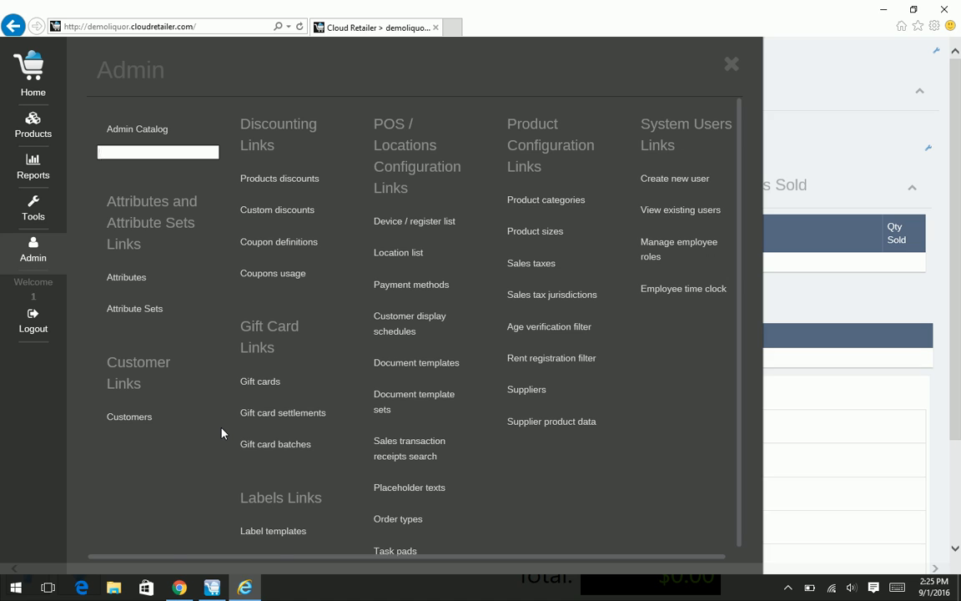
pyautogui.moveTo(337, 334)
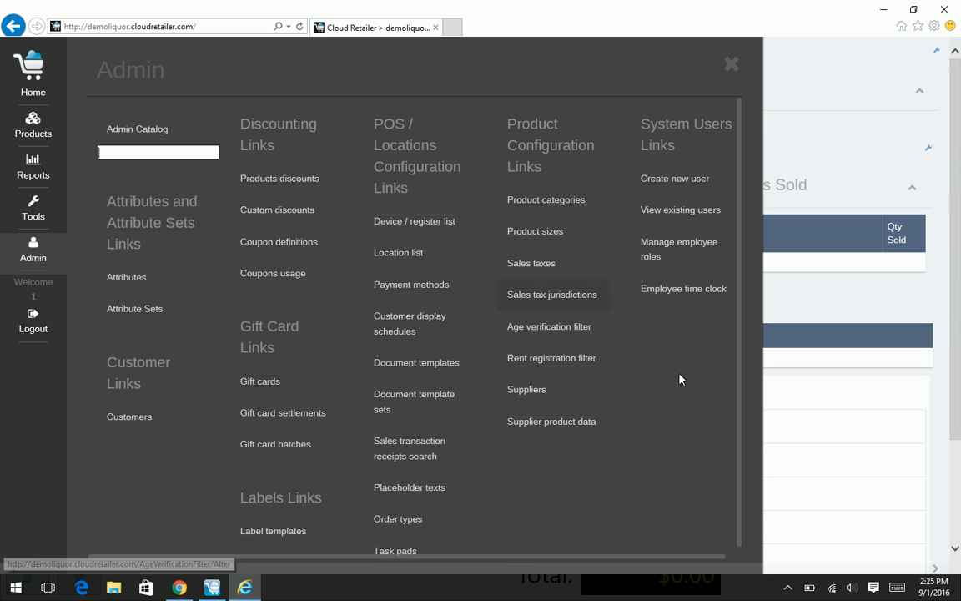
pyautogui.moveTo(687, 424)
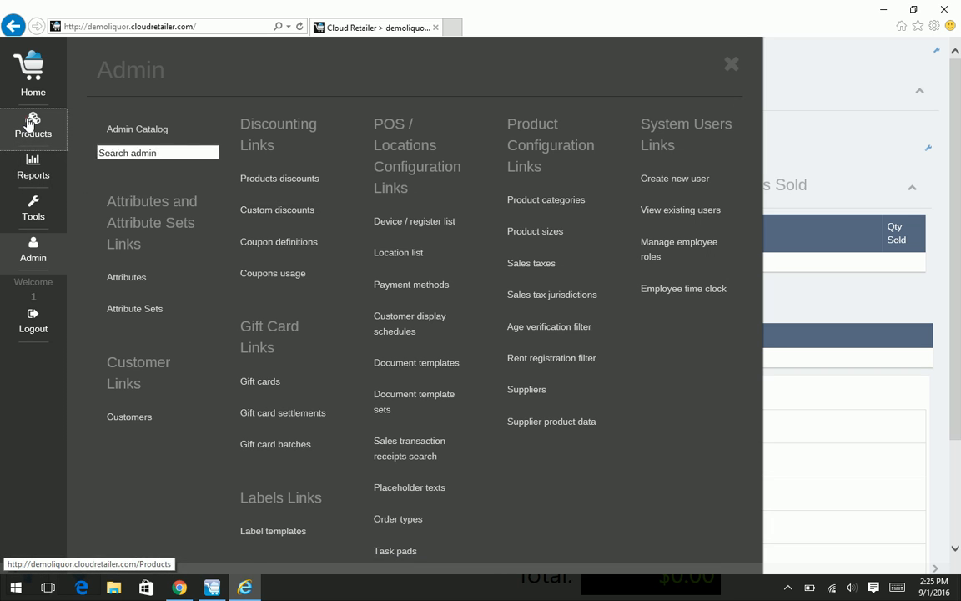
pyautogui.click(34, 125)
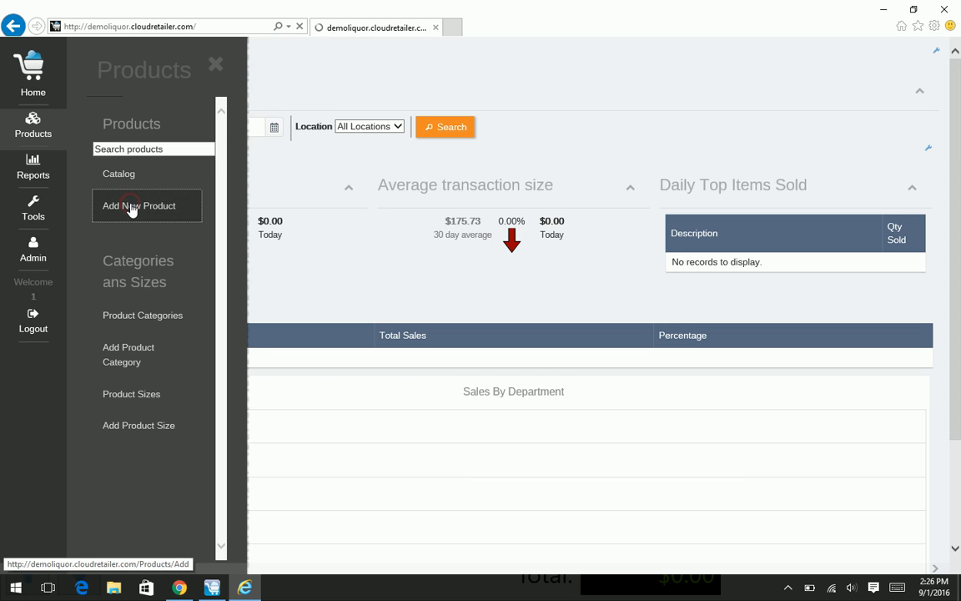
# Step: Start Add New Product to get a blank Create New Product form
pyautogui.click(139, 205)
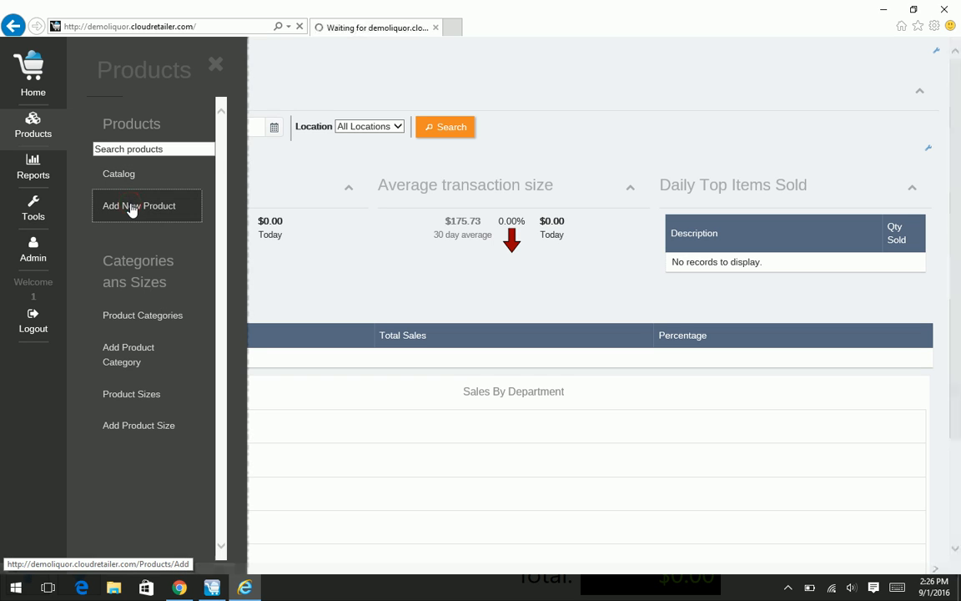
pyautogui.click(138, 205)
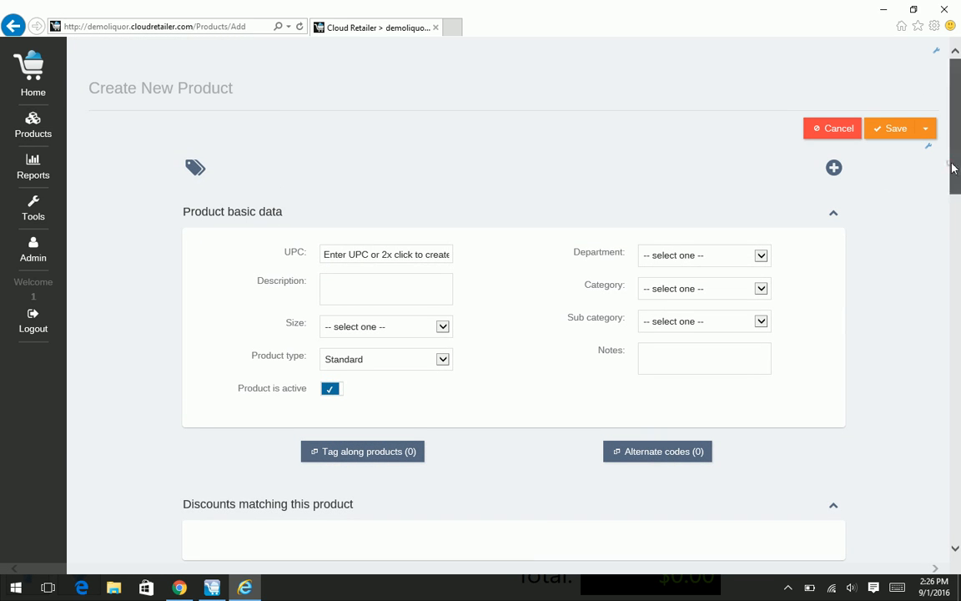
# Step: Scroll the form to its location and inventory data sections, leaving the category unchosen
pyautogui.scroll(-3)
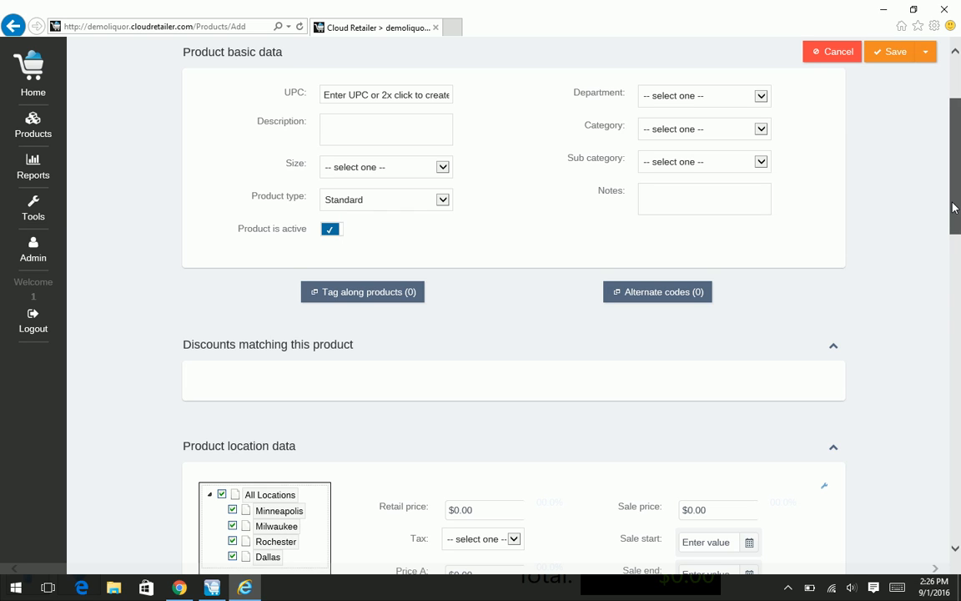
pyautogui.moveTo(785, 174)
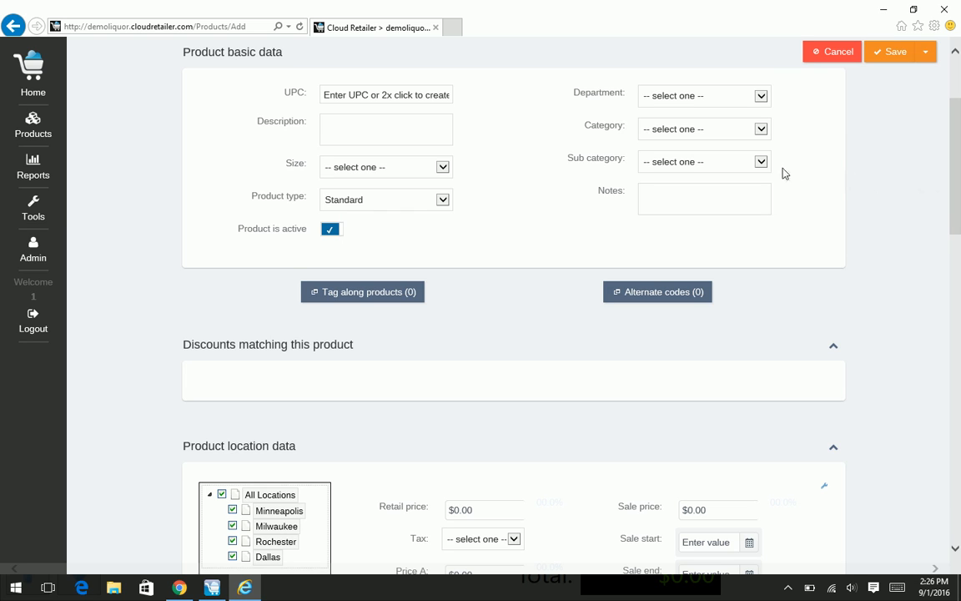
pyautogui.moveTo(596, 175)
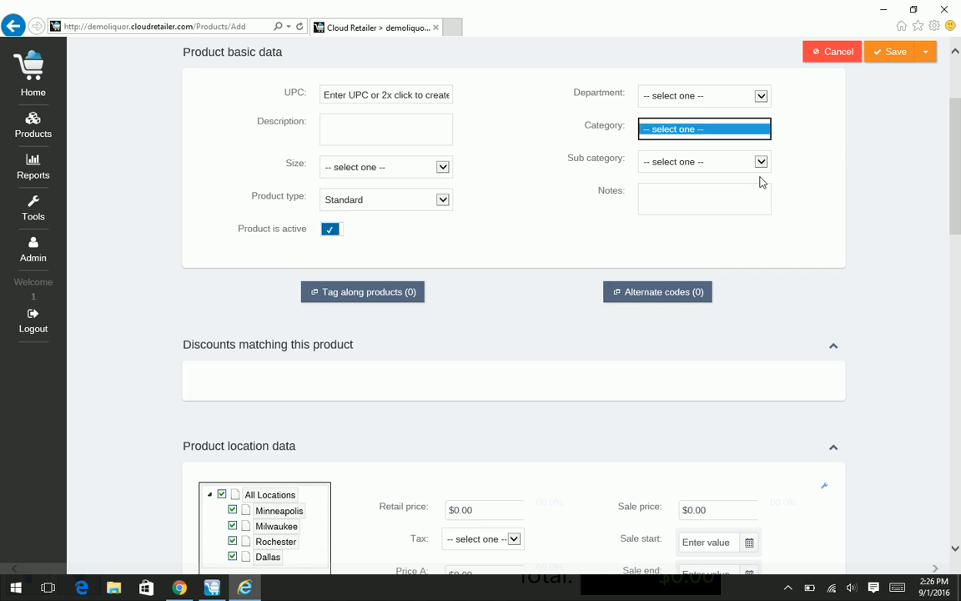
pyautogui.click(721, 197)
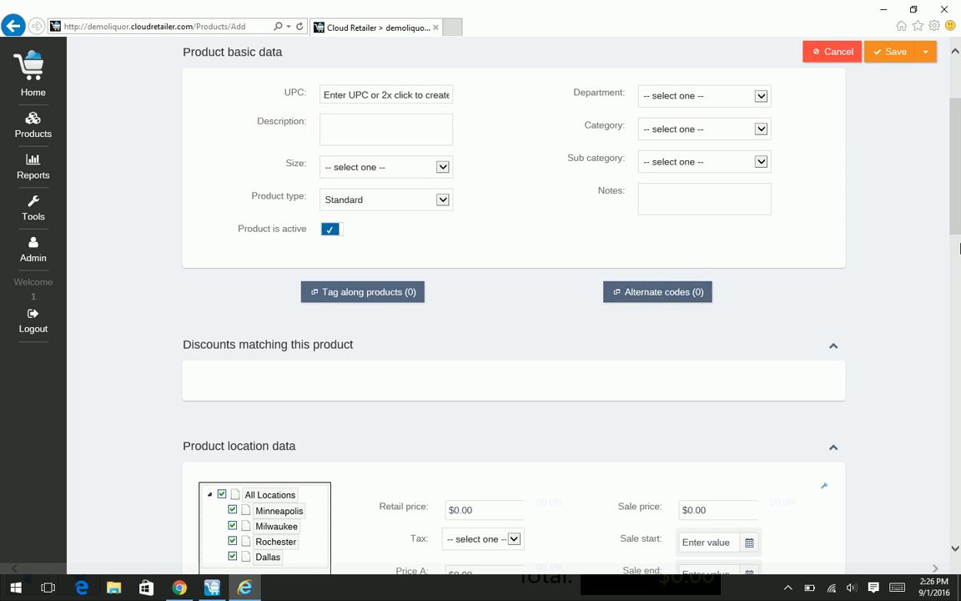
pyautogui.scroll(-3)
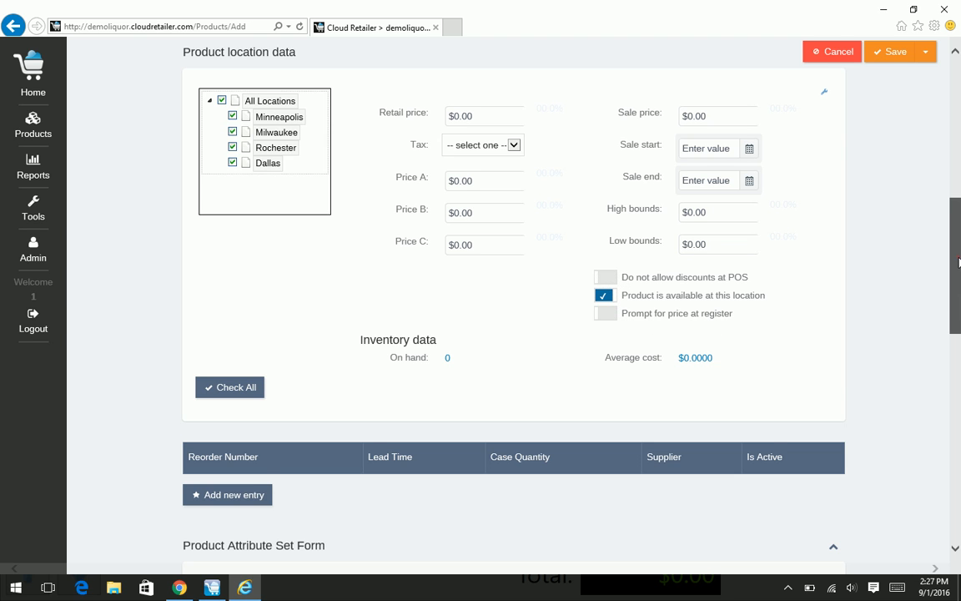
pyautogui.scroll(-3)
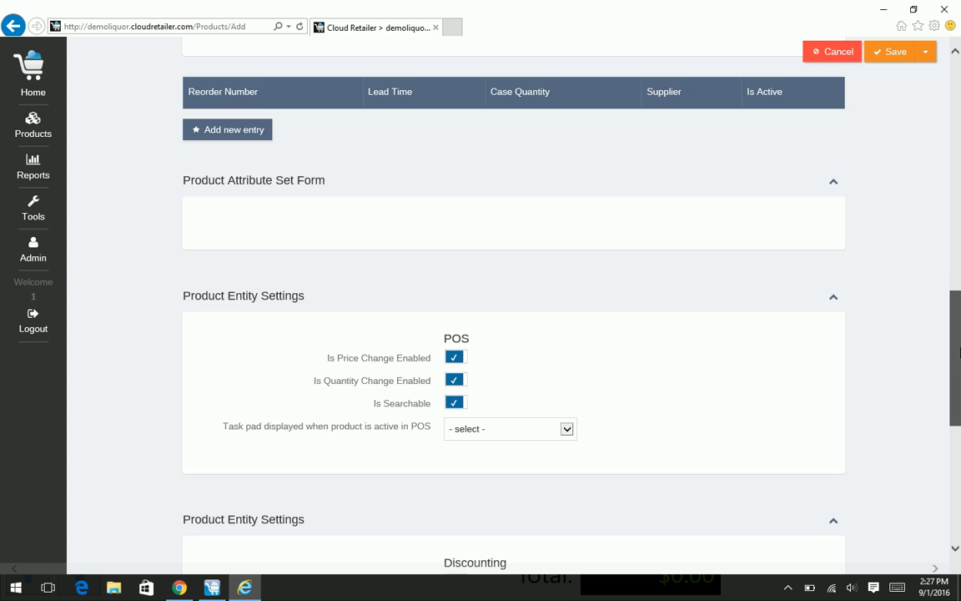
pyautogui.scroll(-3)
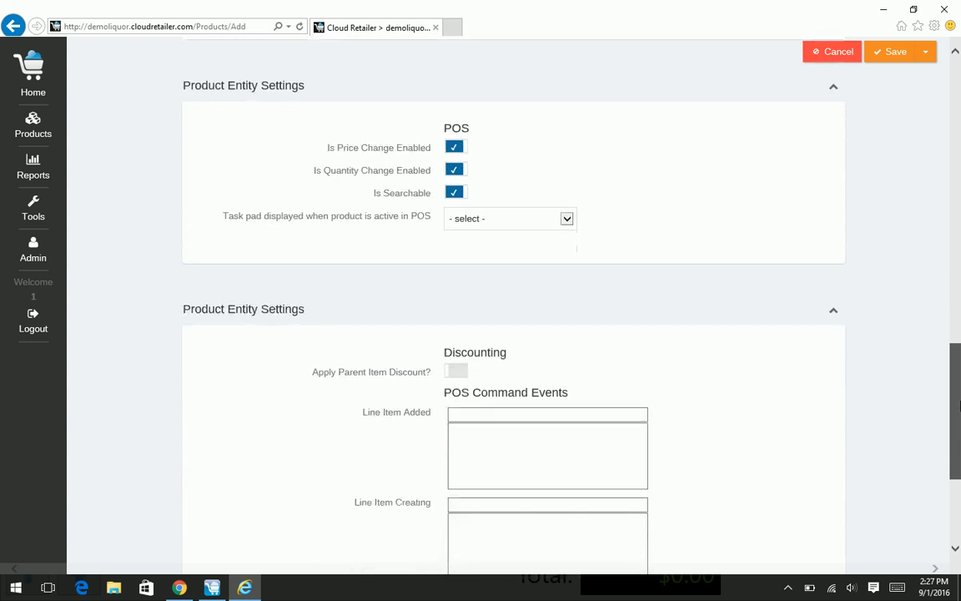
pyautogui.scroll(-3)
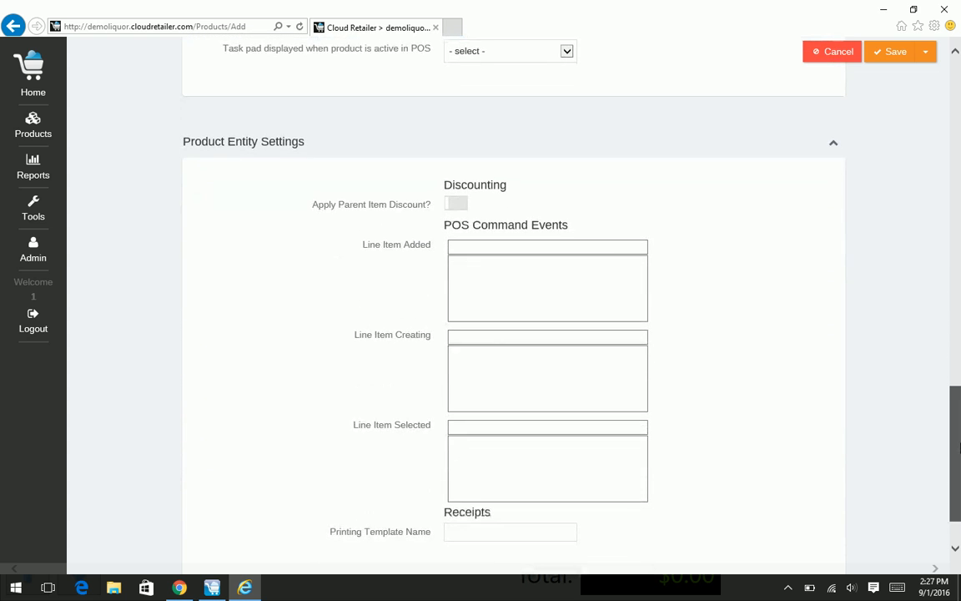
pyautogui.scroll(-3)
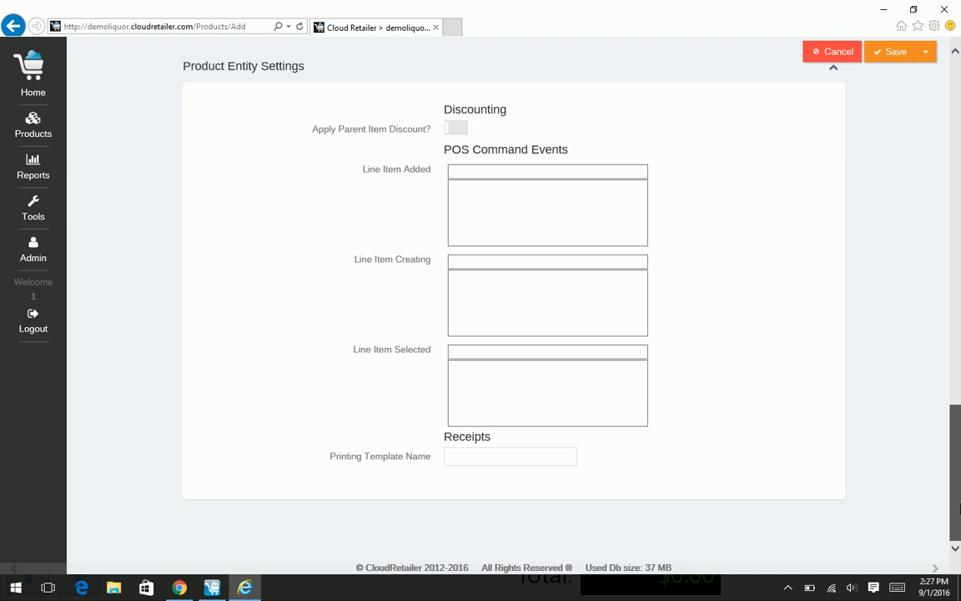
pyautogui.scroll(3)
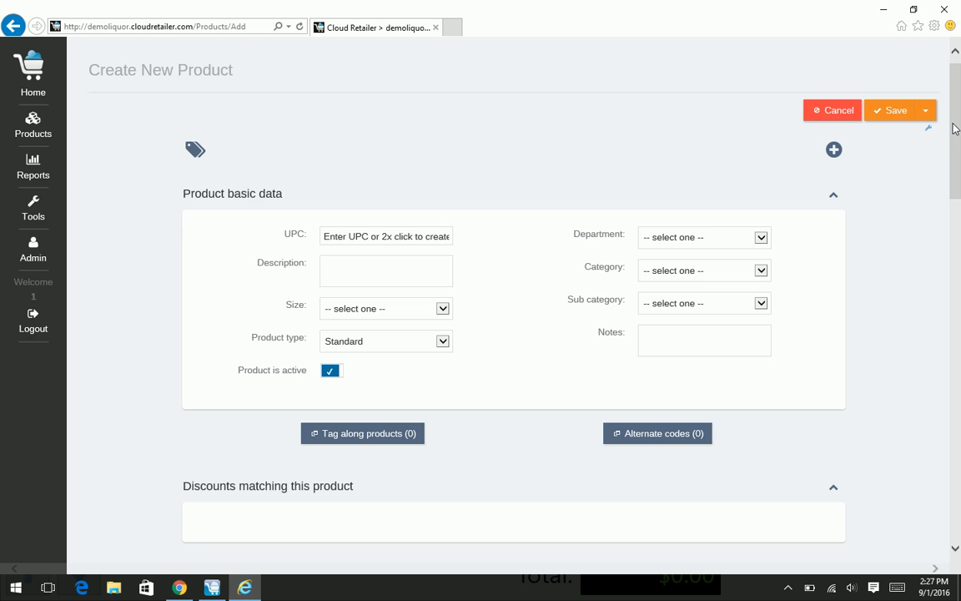
pyautogui.moveTo(144, 152)
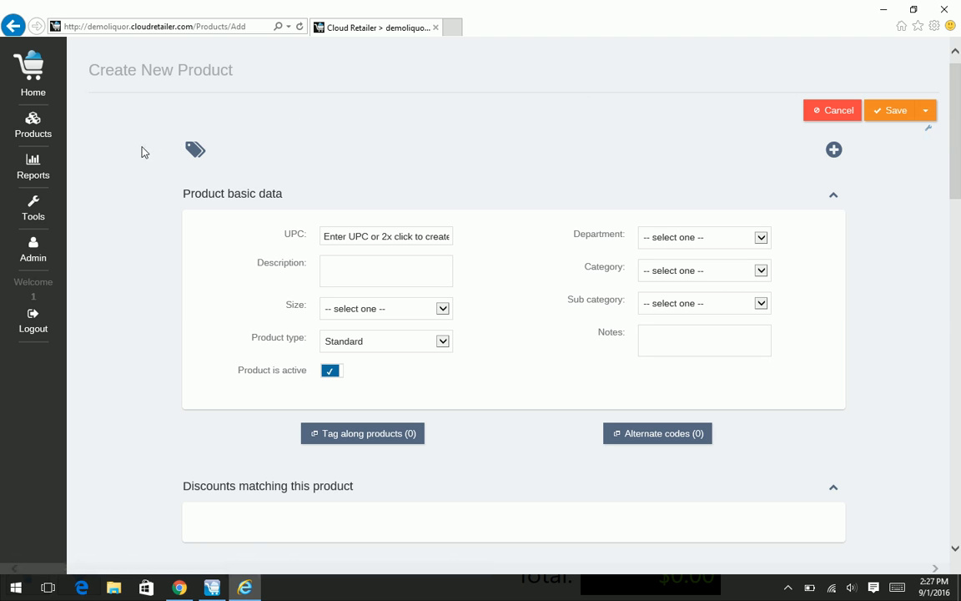
pyautogui.moveTo(33, 167)
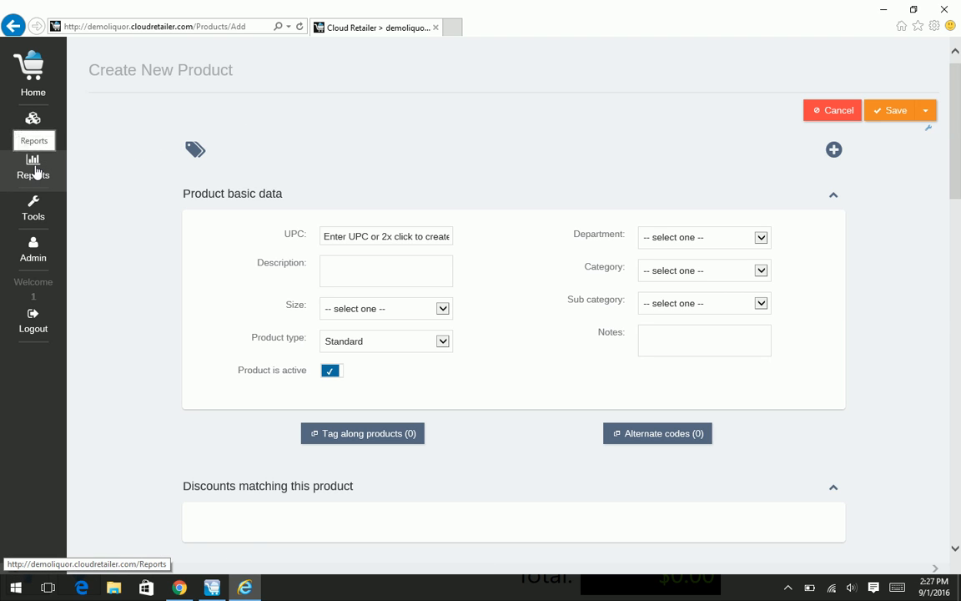
# Step: Bring up the Reports catalog overlay over the blank product form
pyautogui.click(34, 167)
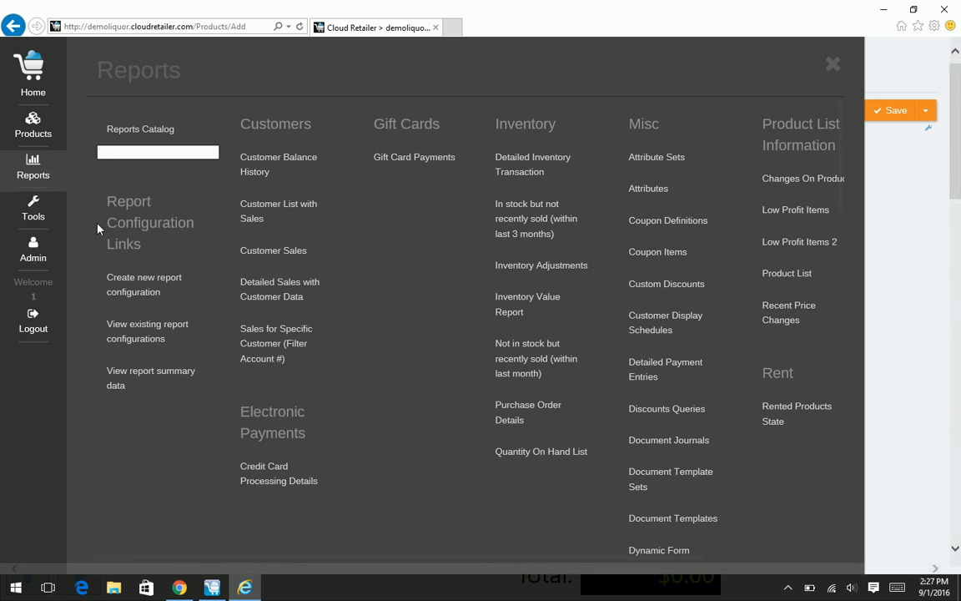
pyautogui.moveTo(536, 217)
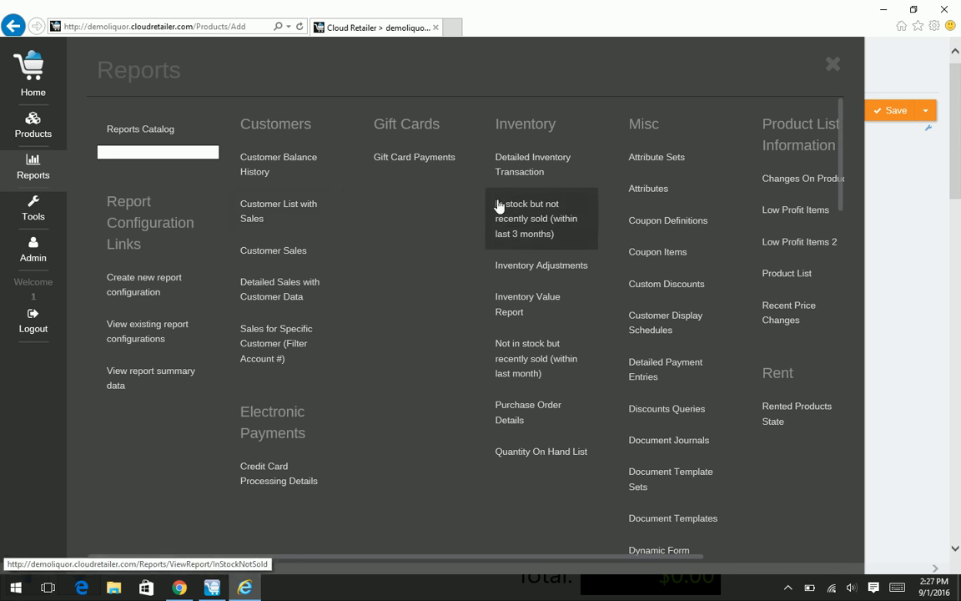
pyautogui.moveTo(557, 197)
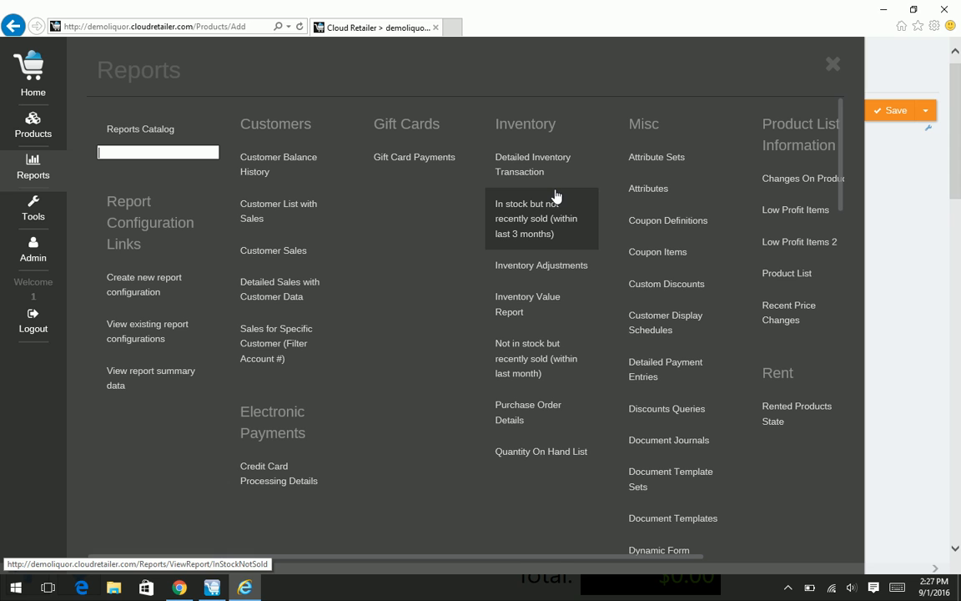
pyautogui.moveTo(559, 200)
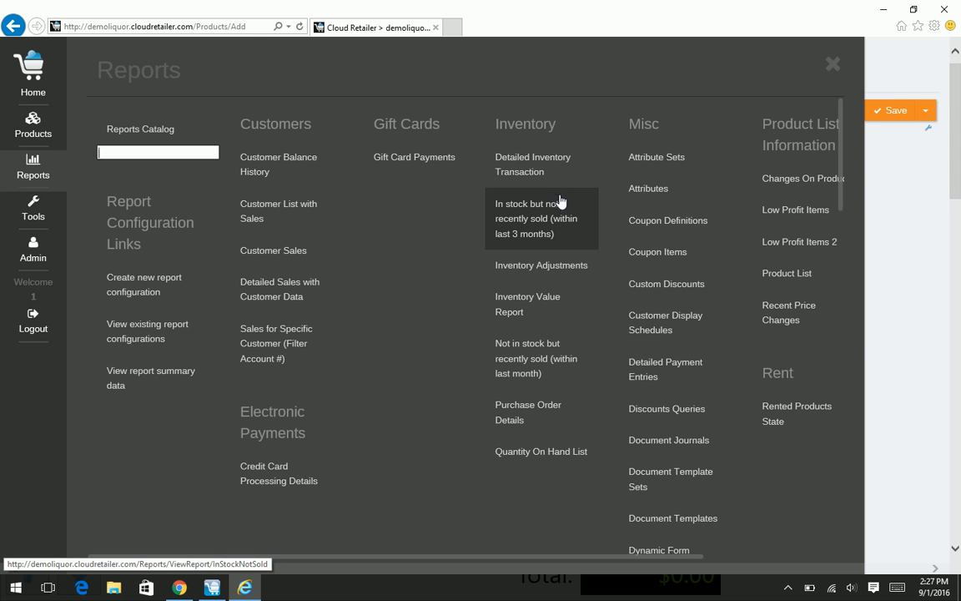
# Step: Run the 'In stock but not recently sold (within last 3 months)' inventory report
pyautogui.click(536, 219)
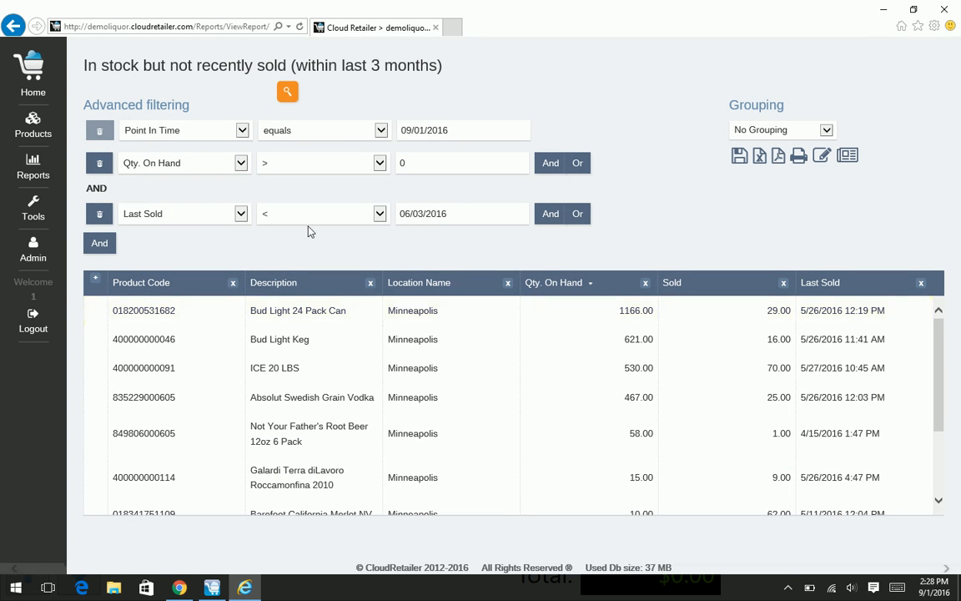
pyautogui.moveTo(708, 224)
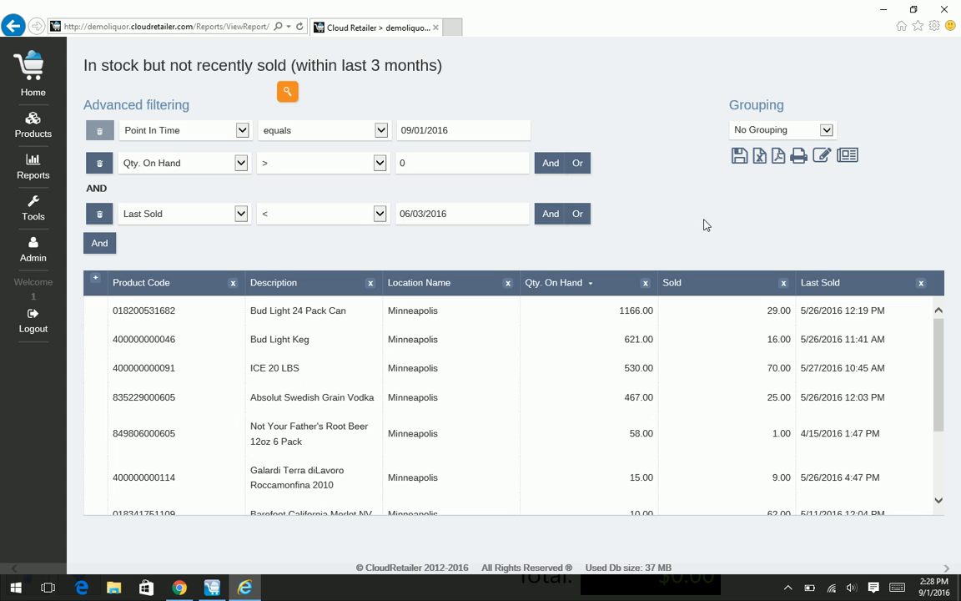
pyautogui.moveTo(711, 227)
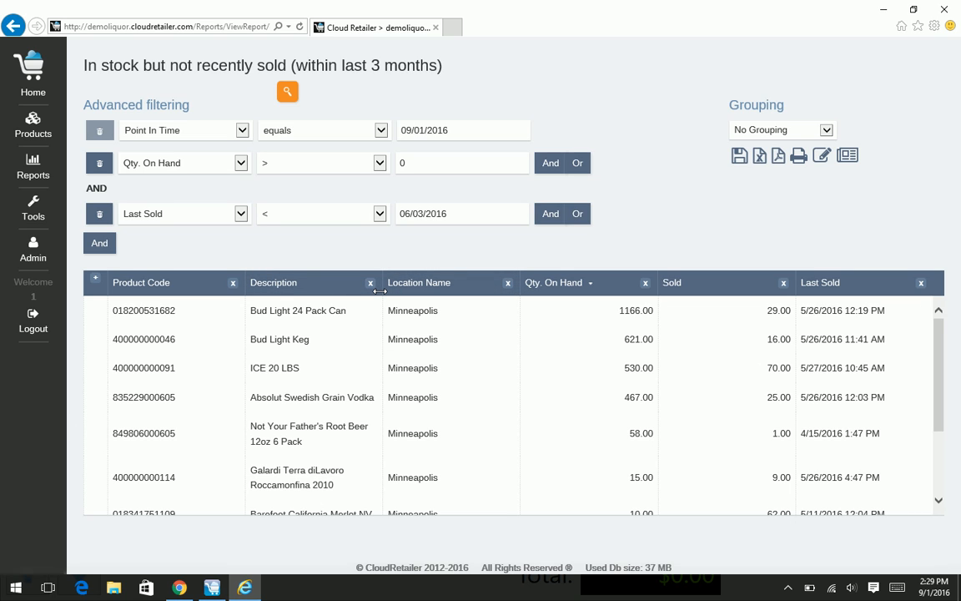
pyautogui.moveTo(381, 294)
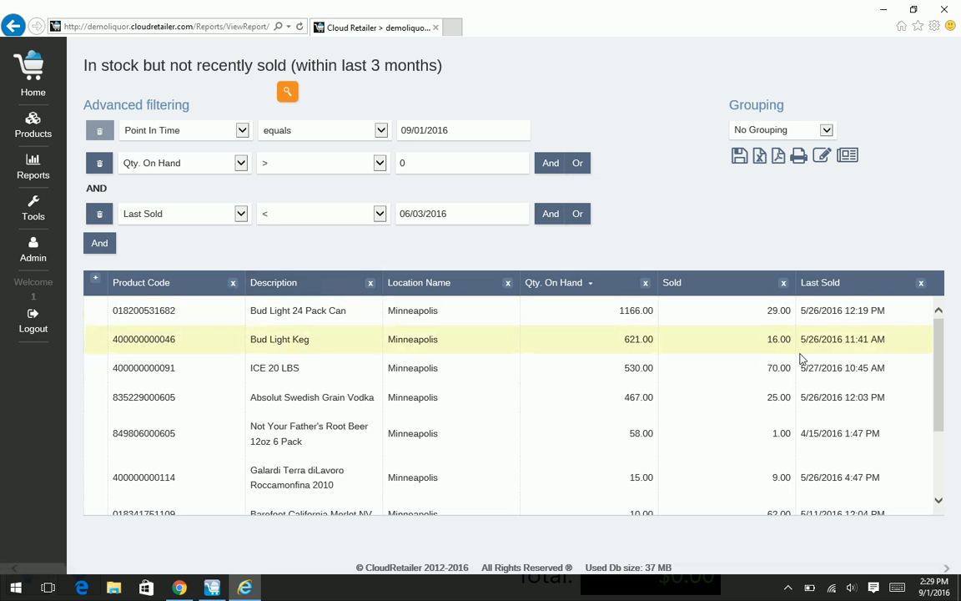
# Step: Review the report results, then return to the Dashboard Sales overview for 9/1/2016 via Home
pyautogui.scroll(-3)
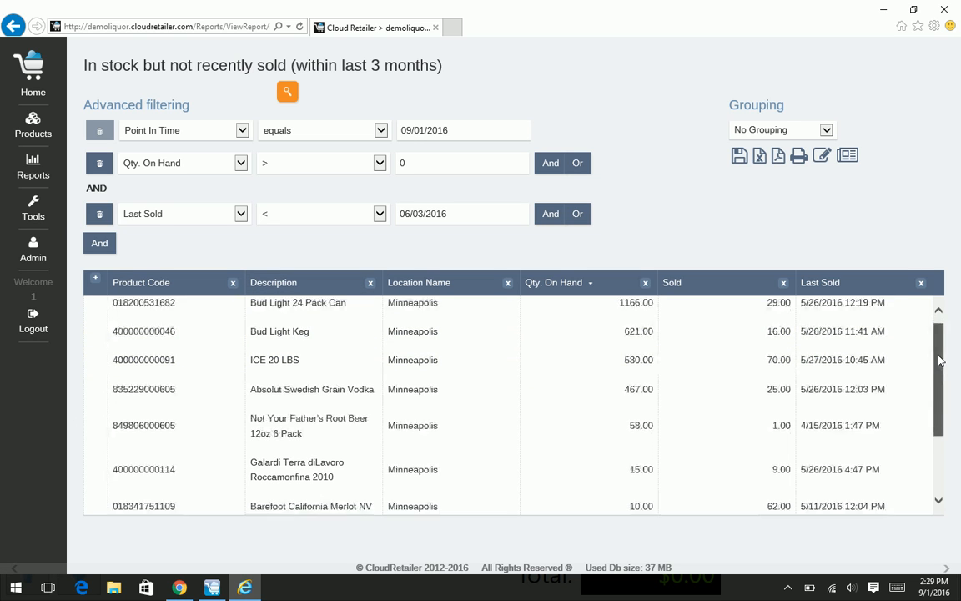
pyautogui.scroll(-3)
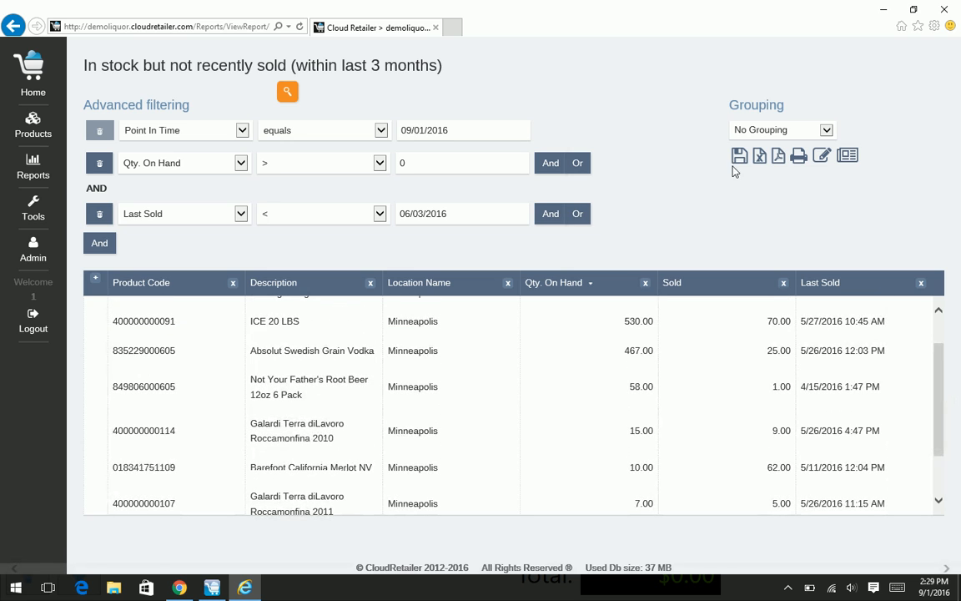
pyautogui.moveTo(798, 182)
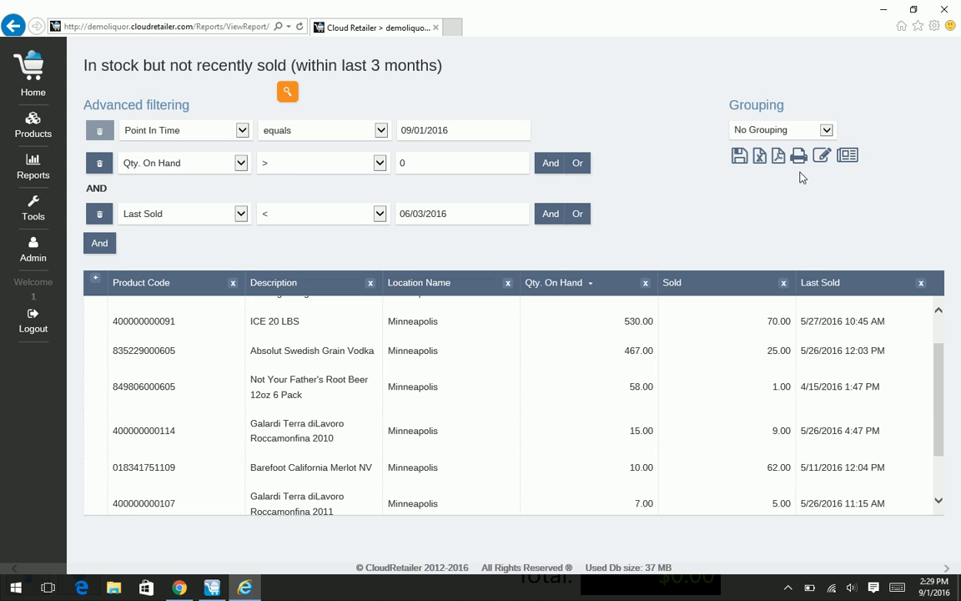
pyautogui.moveTo(798, 155)
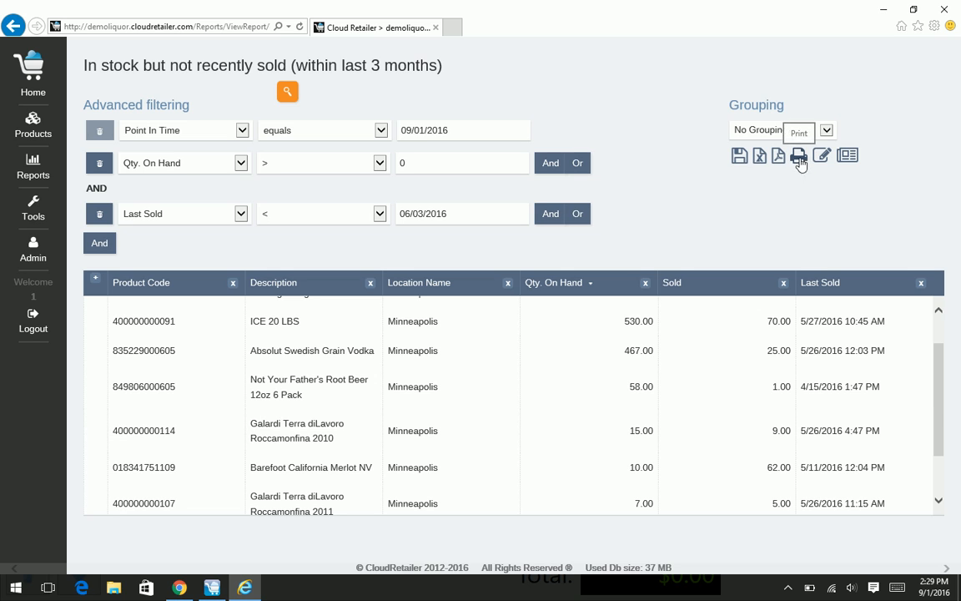
pyautogui.moveTo(778, 157)
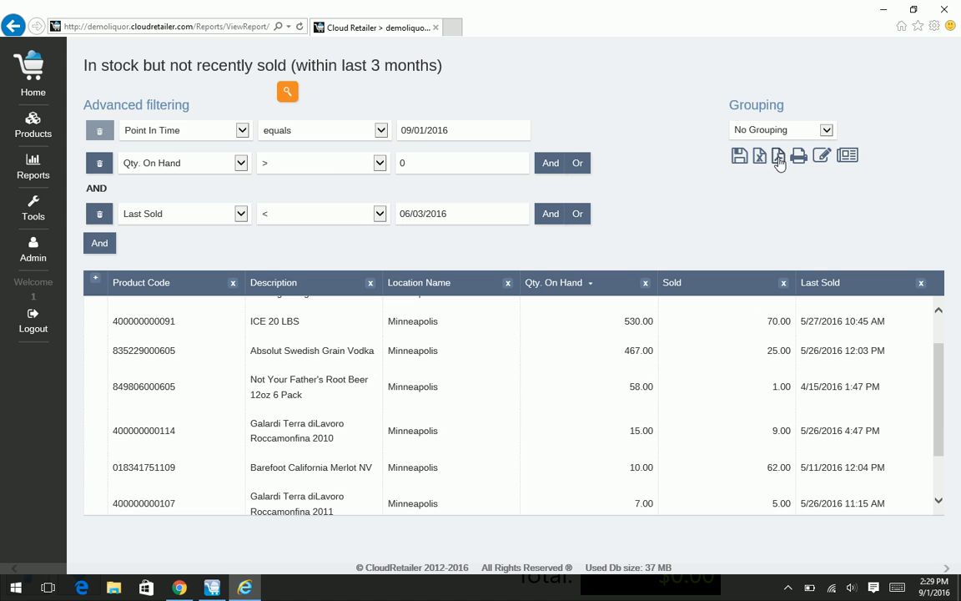
pyautogui.click(778, 155)
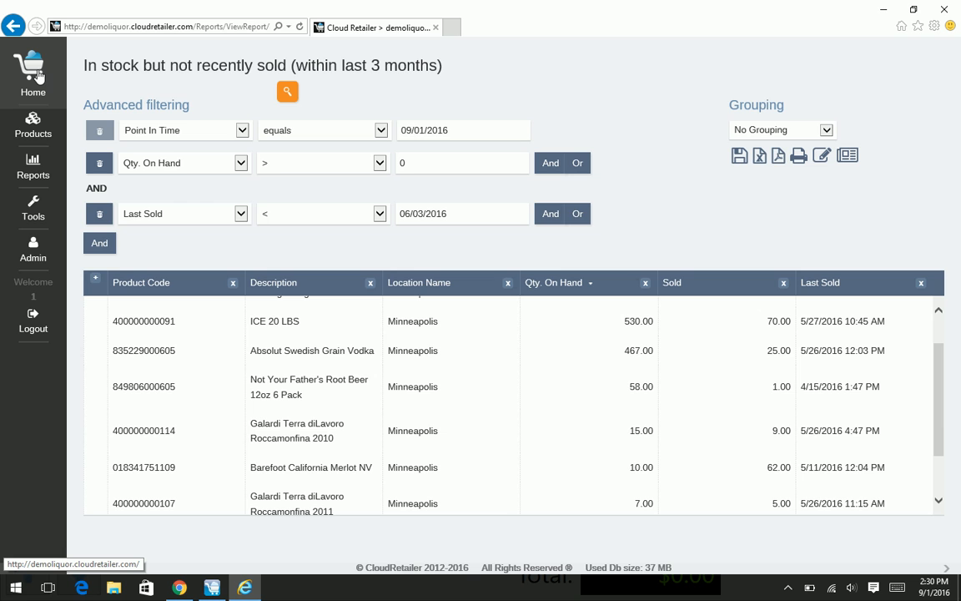
pyautogui.click(34, 73)
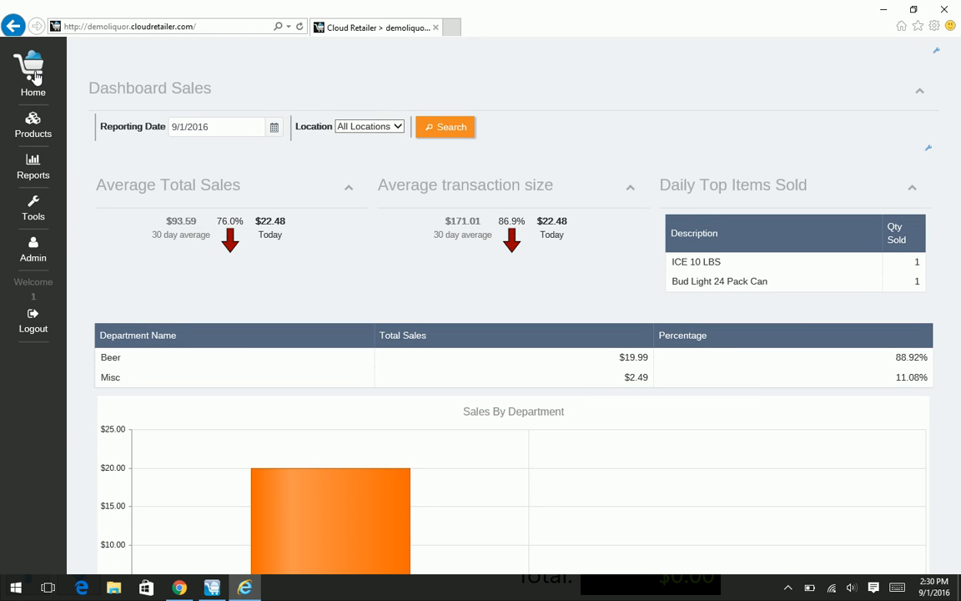